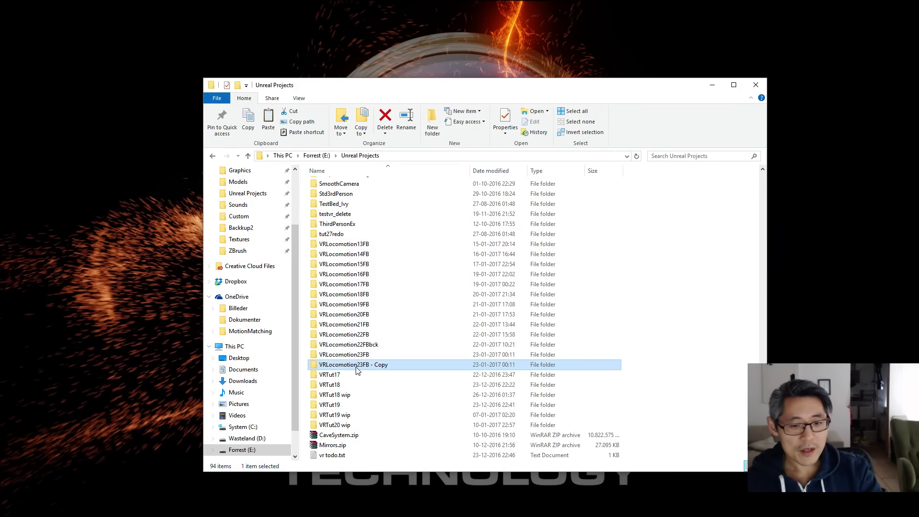
Rename the copied project folder to VRLocomotion24FB and open it.
click(345, 354)
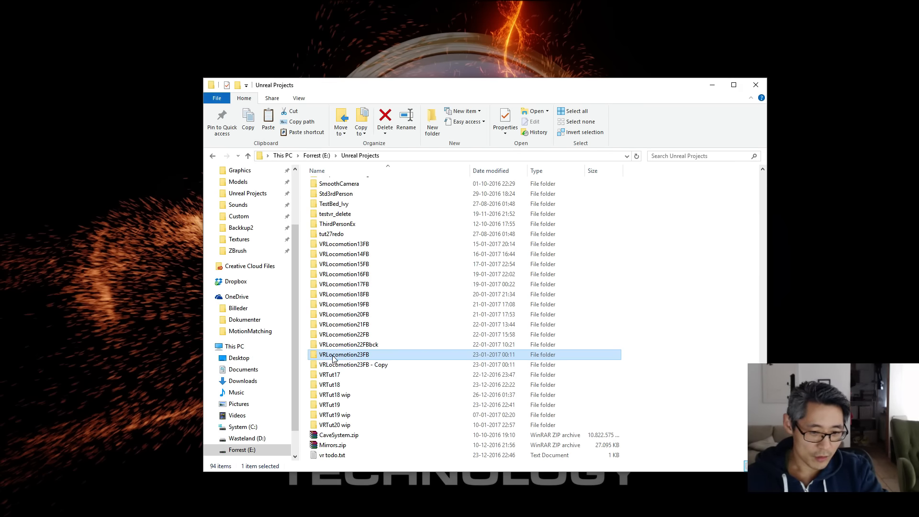
mouse_move(363, 361)
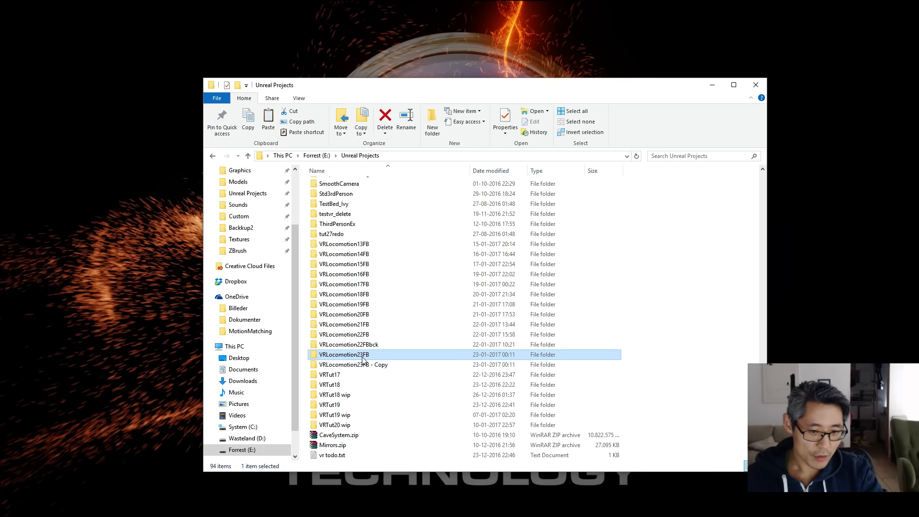
click(354, 364)
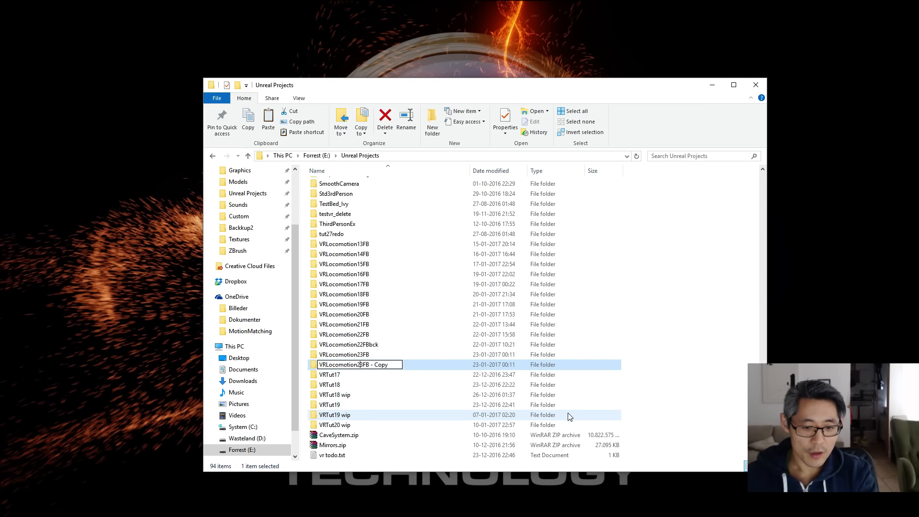
text(VRLocomotion24FB)
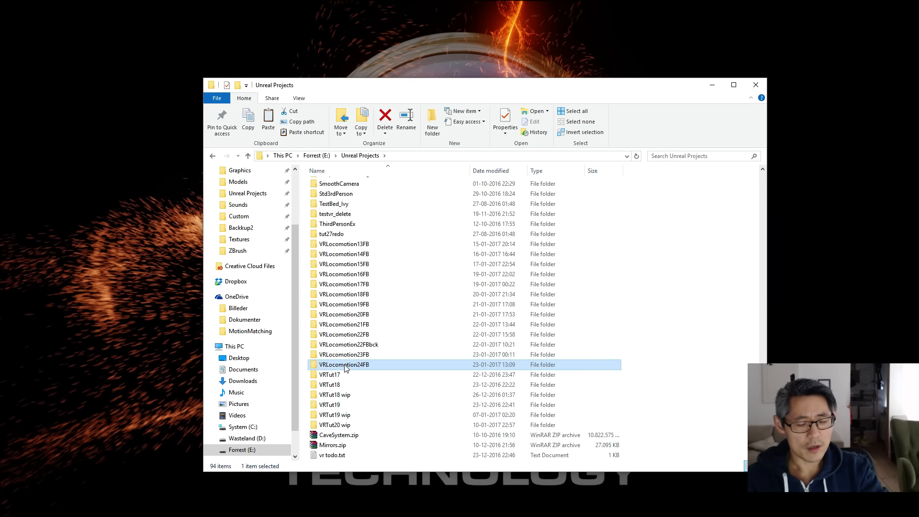
double_click(345, 363)
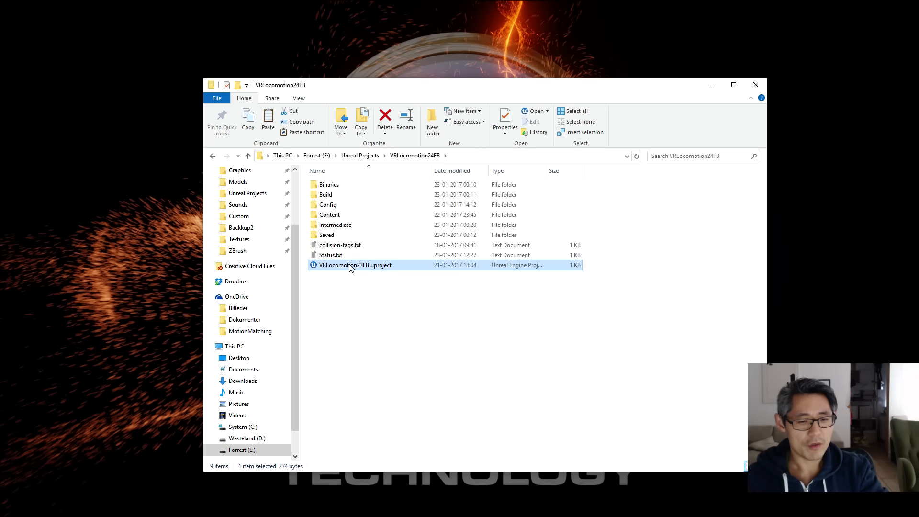
Rename the project file to VRLocomotion24FB.uproject.
click(354, 265)
text(4)
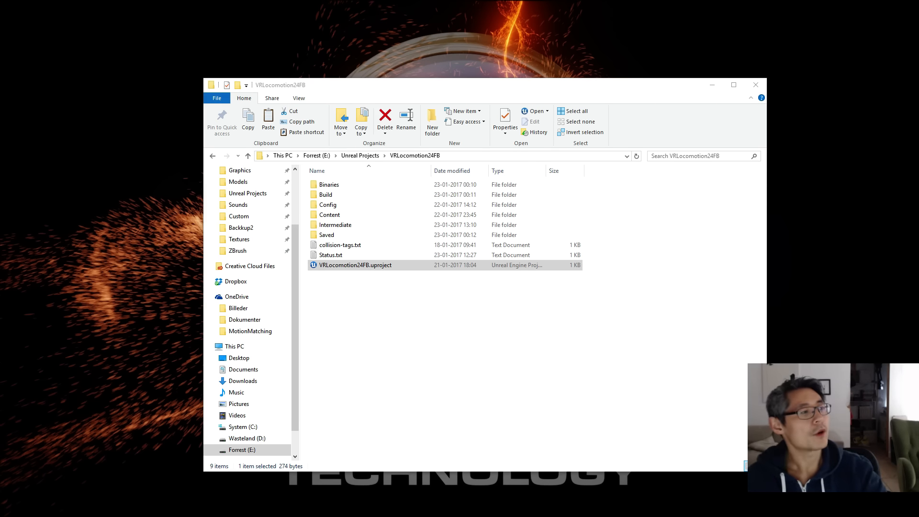
double_click(354, 265)
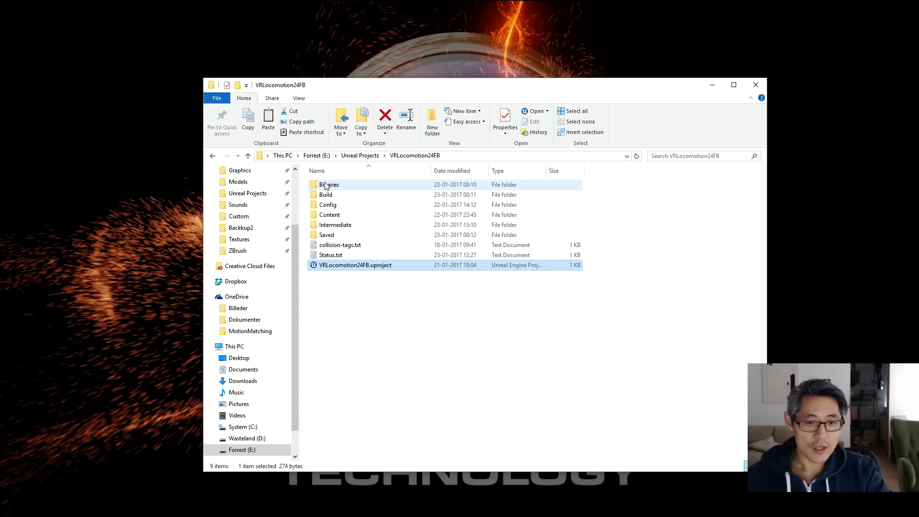
Delete the Binaries and Build folders, then select the VRLocomotion24FB.uproject file.
click(329, 184)
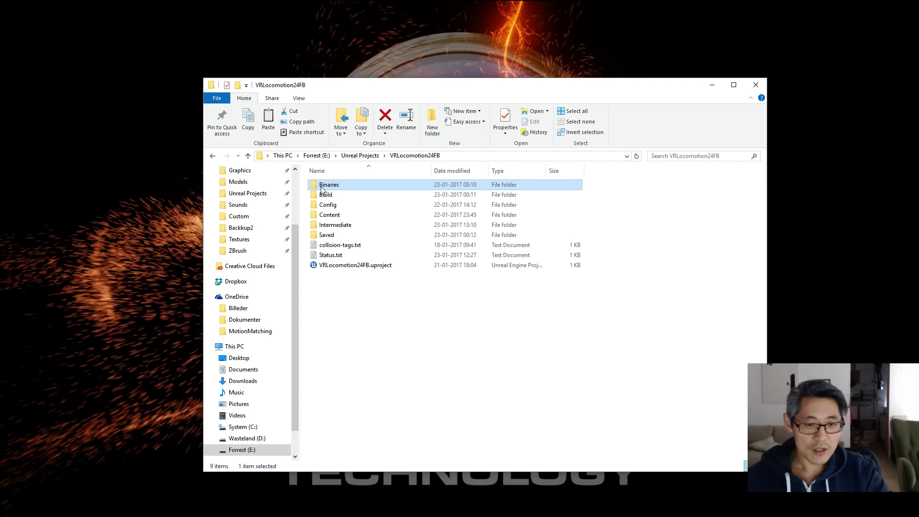
double_click(328, 183)
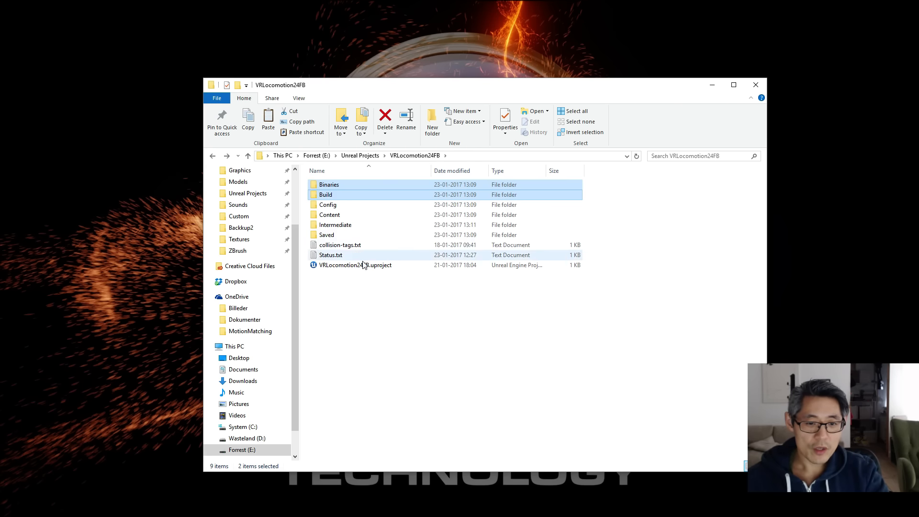
click(326, 234)
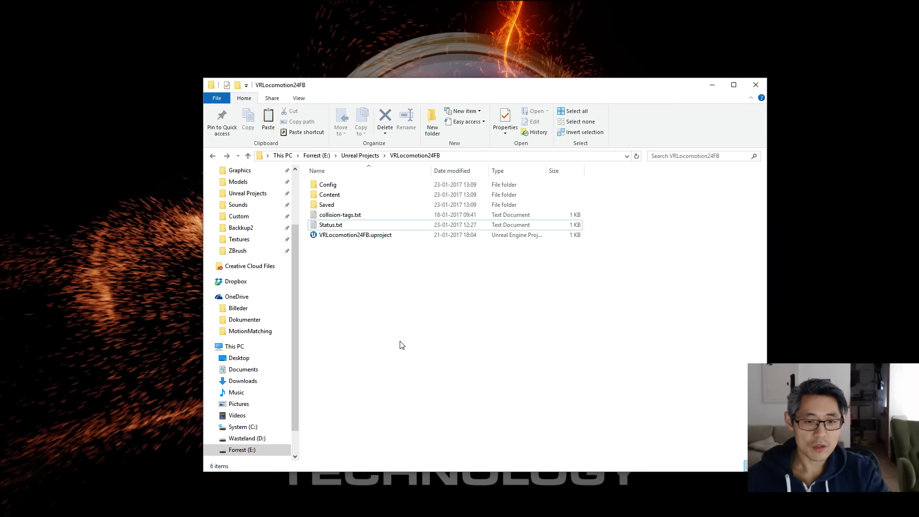
click(354, 234)
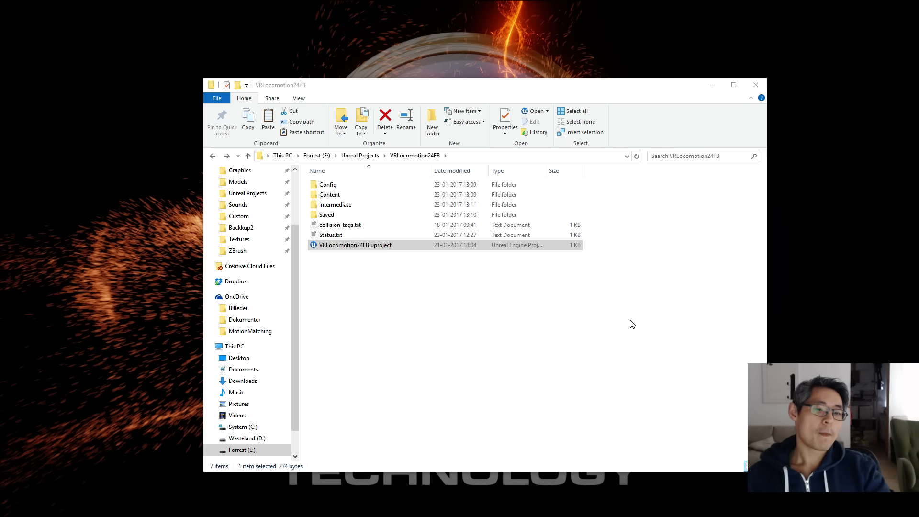
mouse_move(364, 272)
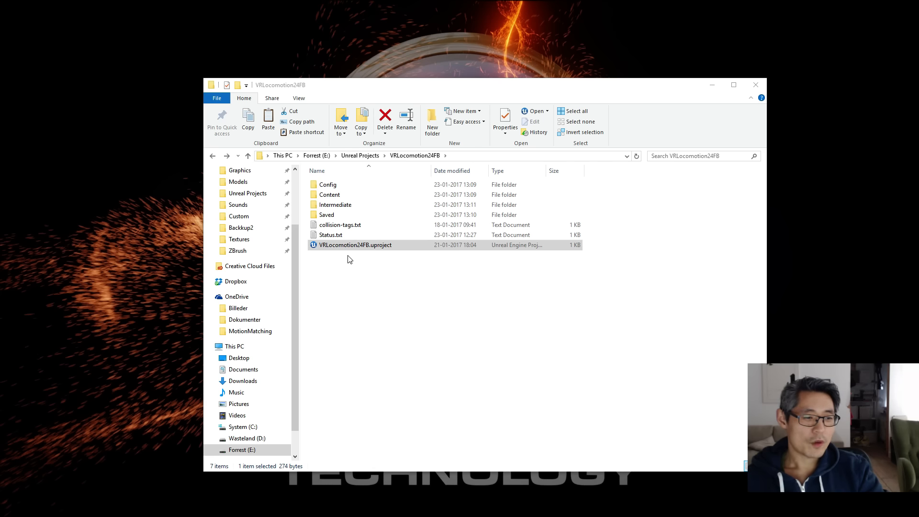
mouse_move(349, 258)
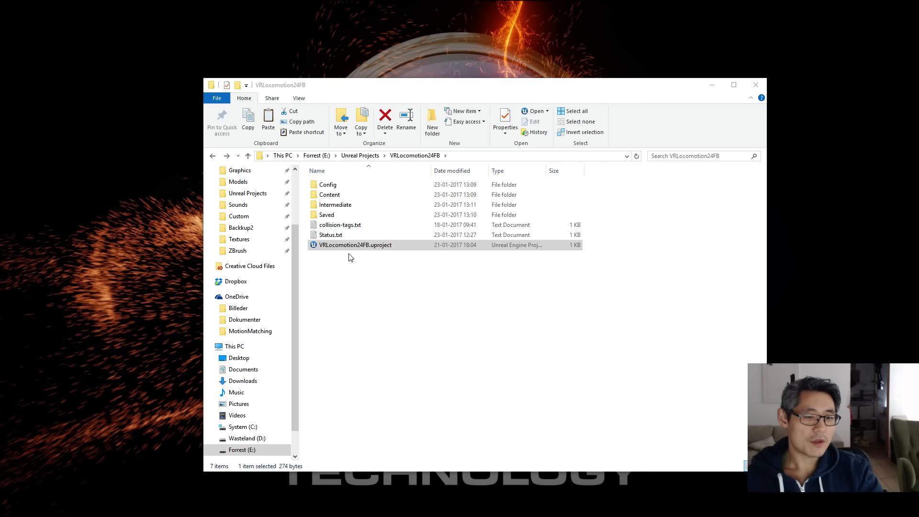
Open VRLocomotion24FB, package it for Windows, and browse to the Mannequin folder.
double_click(354, 245)
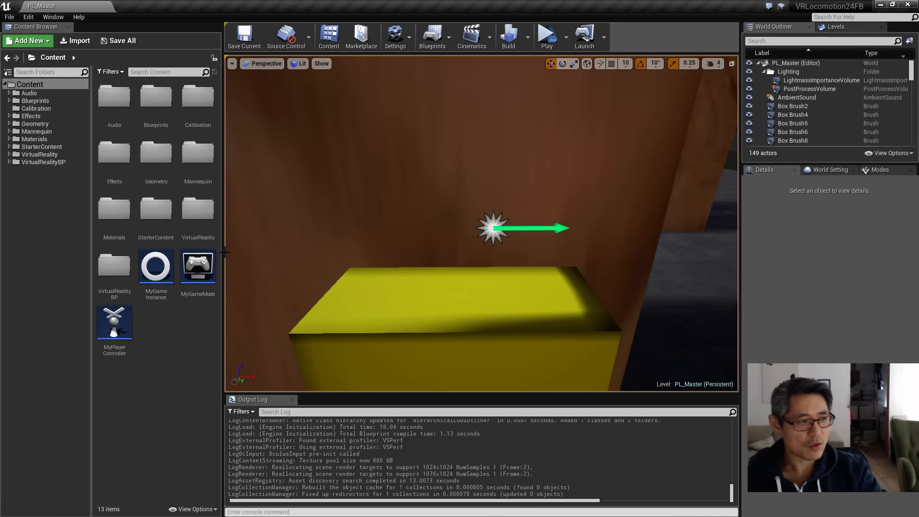
mouse_move(238, 350)
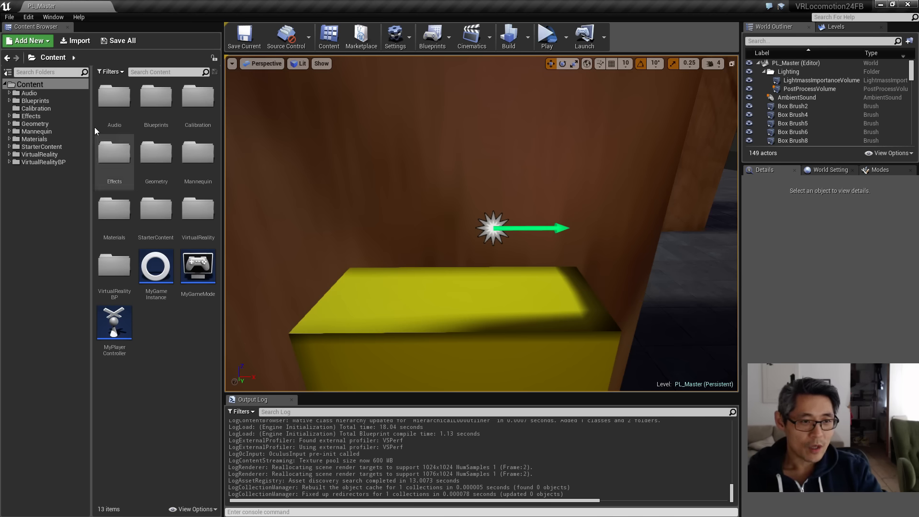
click(9, 16)
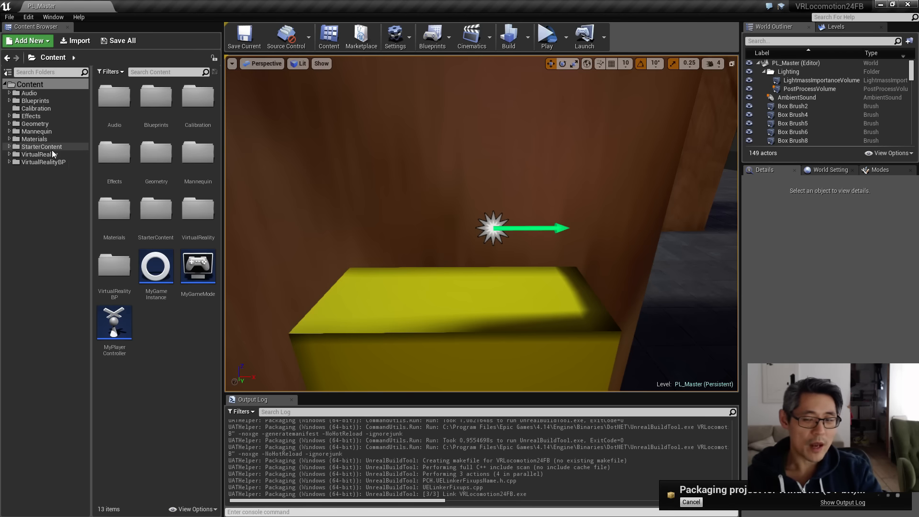
mouse_move(33, 139)
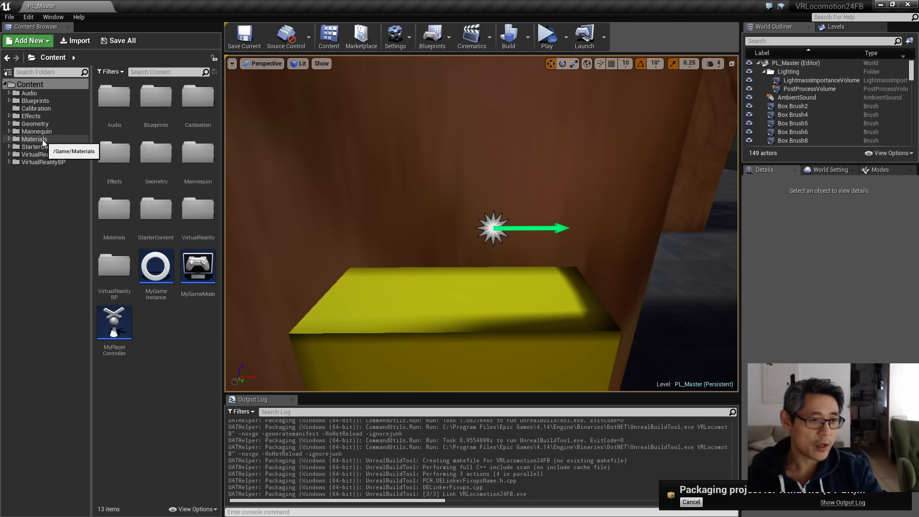
click(36, 131)
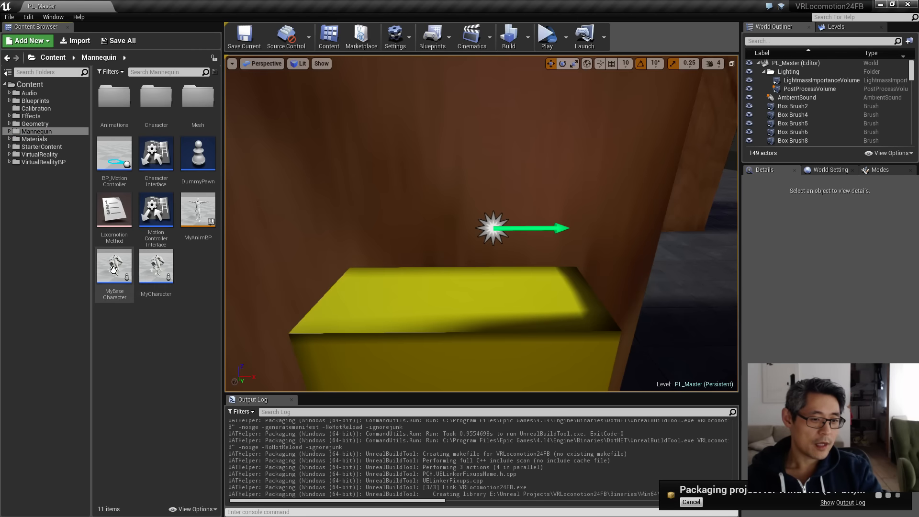
Collapse MyBaseCharacter's Event Graph nodes into a single CollapseGraph_0 node.
click(114, 266)
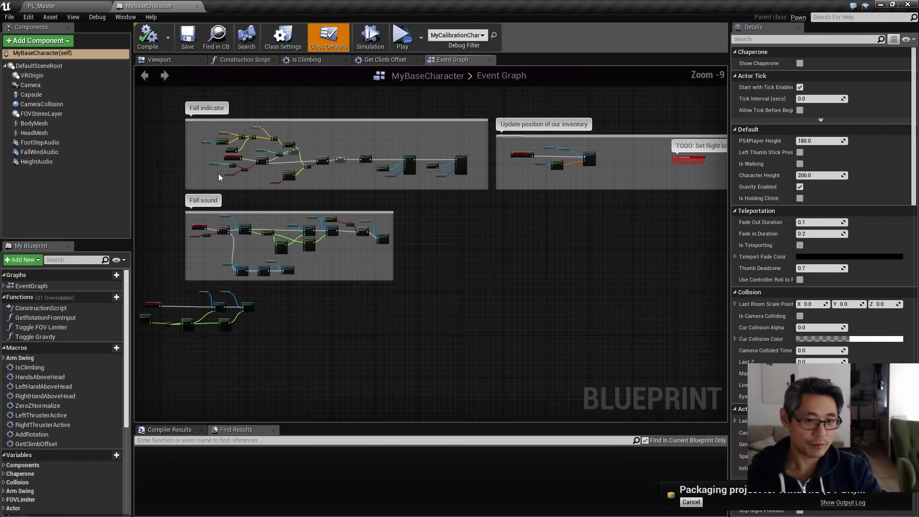
scroll(down, 3)
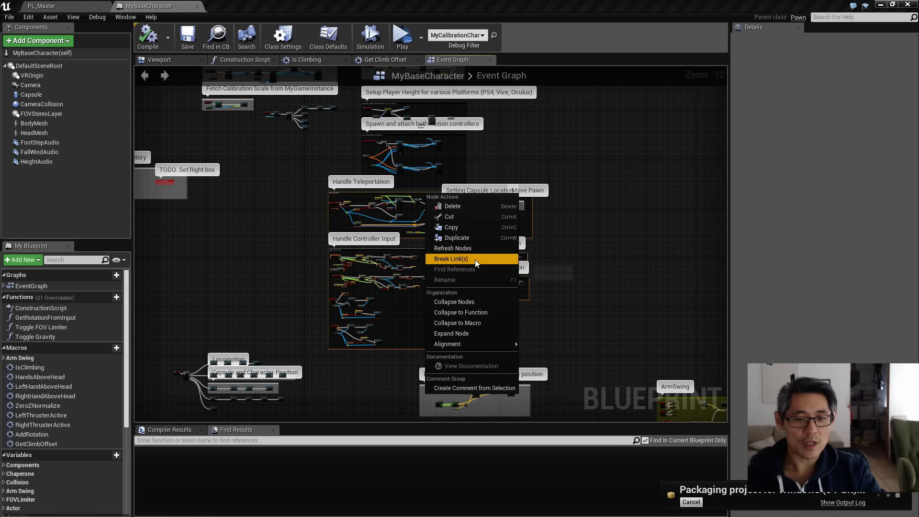
click(450, 258)
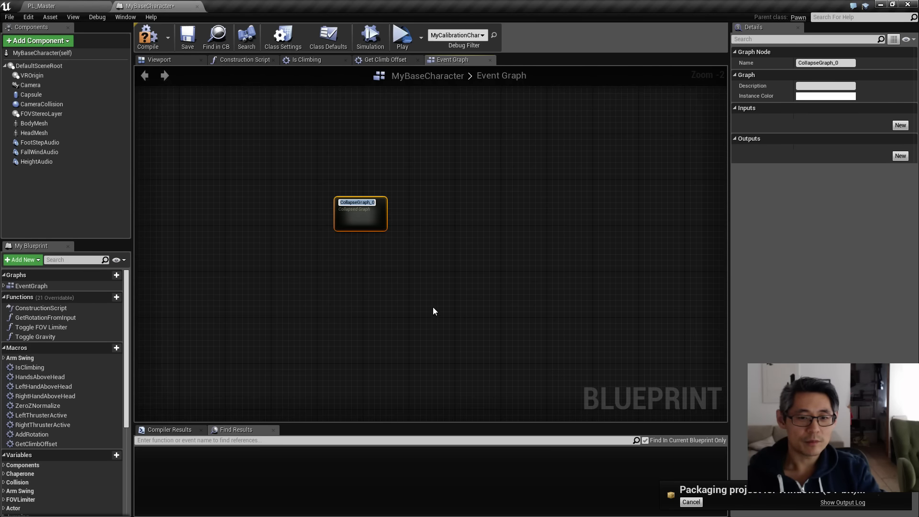
click(404, 299)
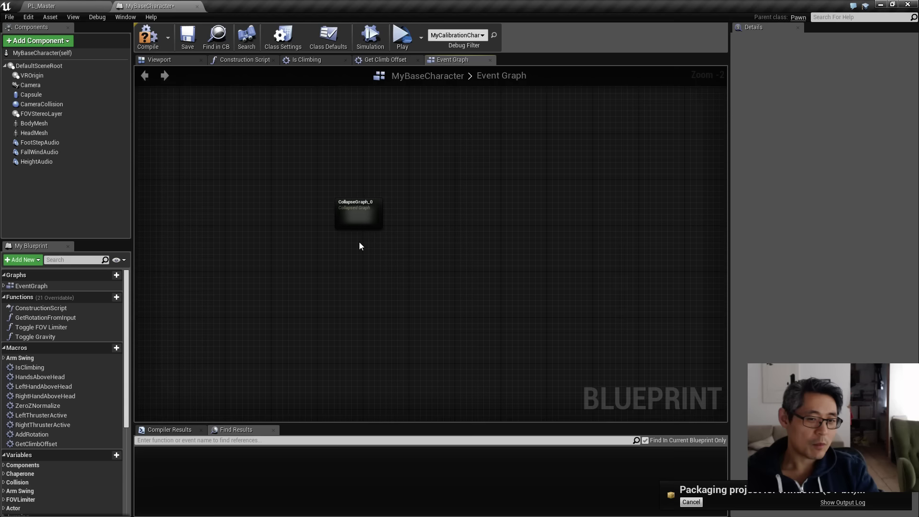
scroll(down, 3)
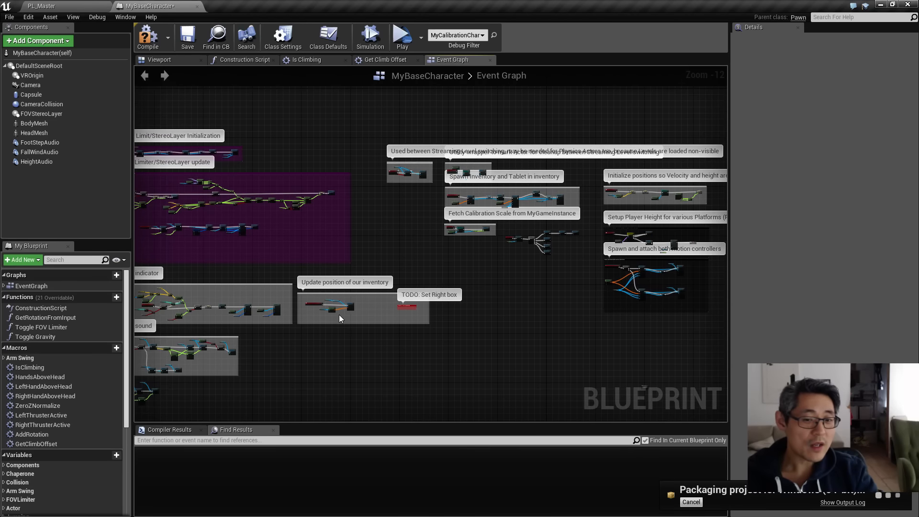
mouse_move(453, 312)
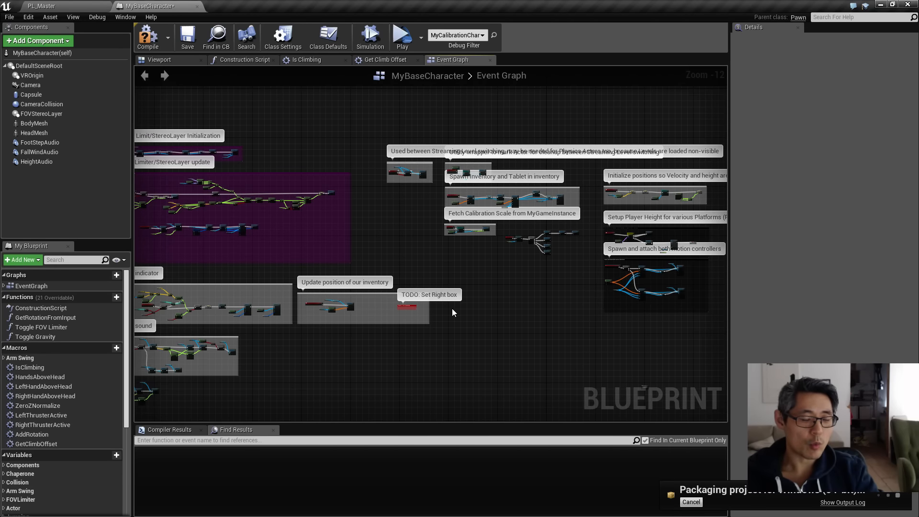
mouse_move(478, 287)
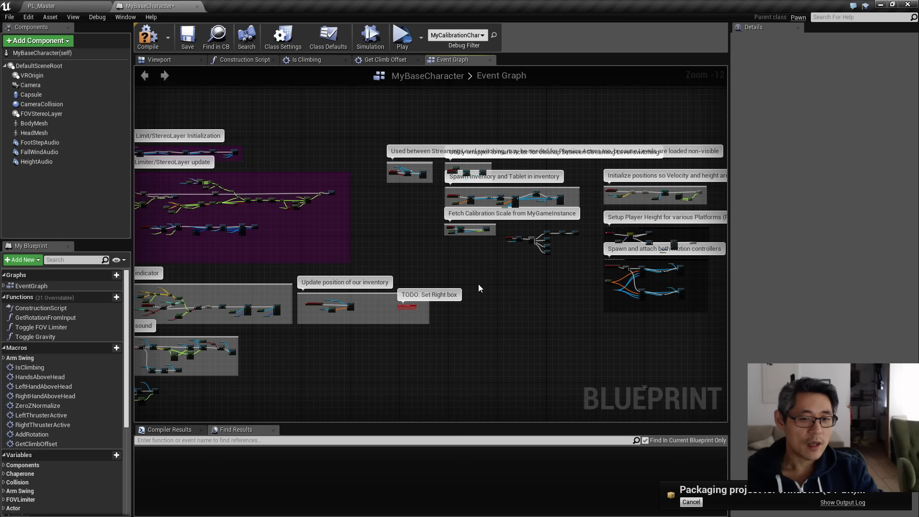
mouse_move(628, 84)
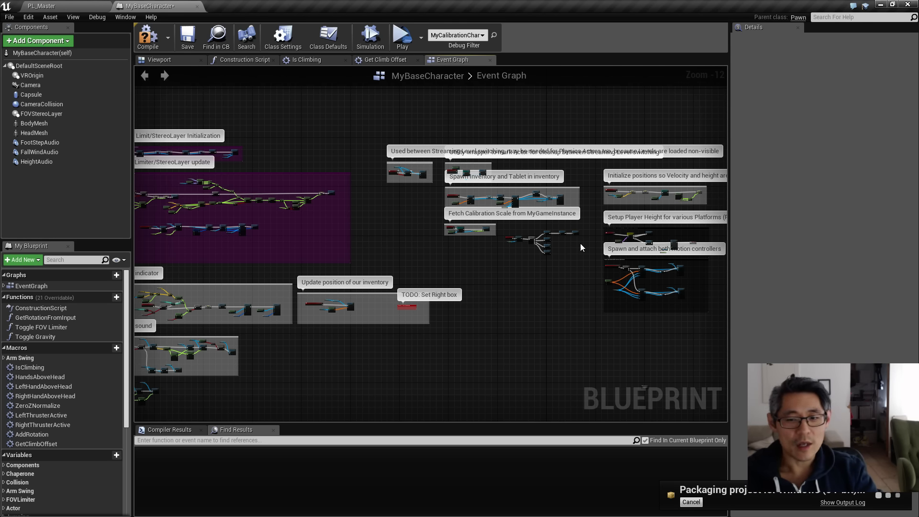
mouse_move(636, 243)
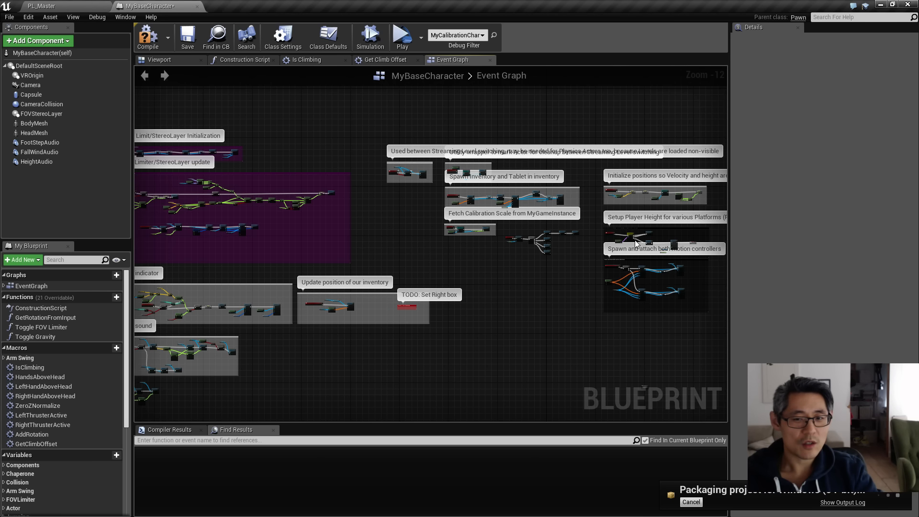
mouse_move(530, 253)
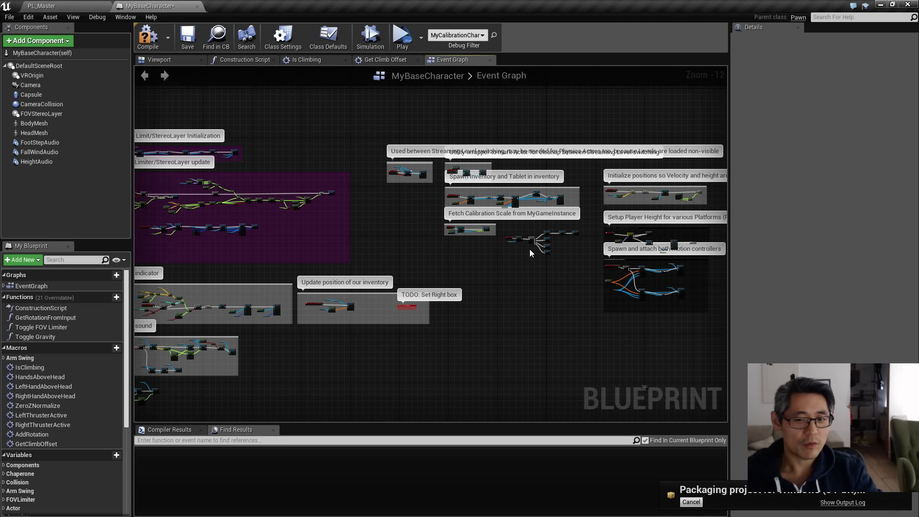
mouse_move(557, 258)
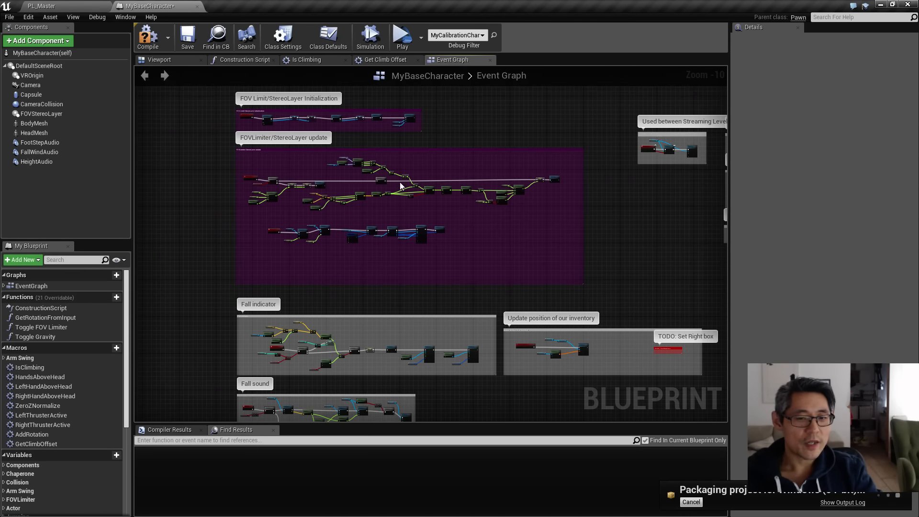
mouse_move(509, 352)
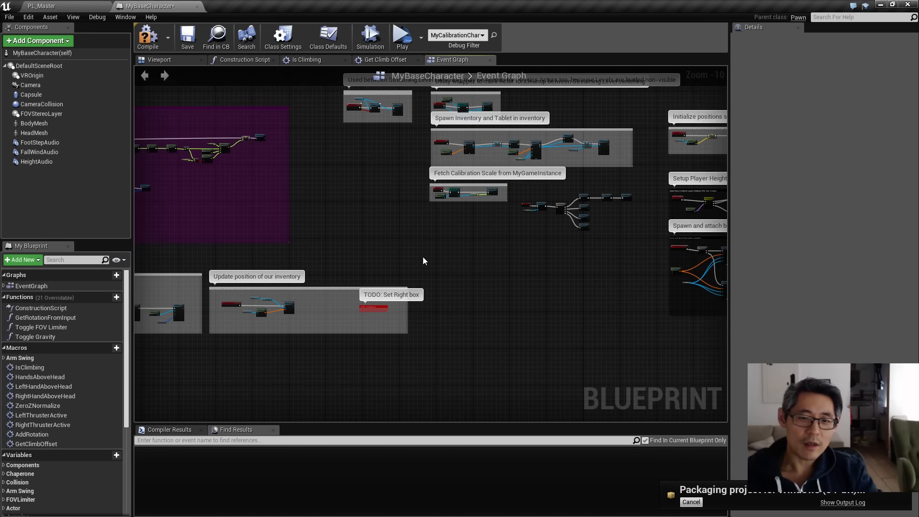
mouse_move(472, 258)
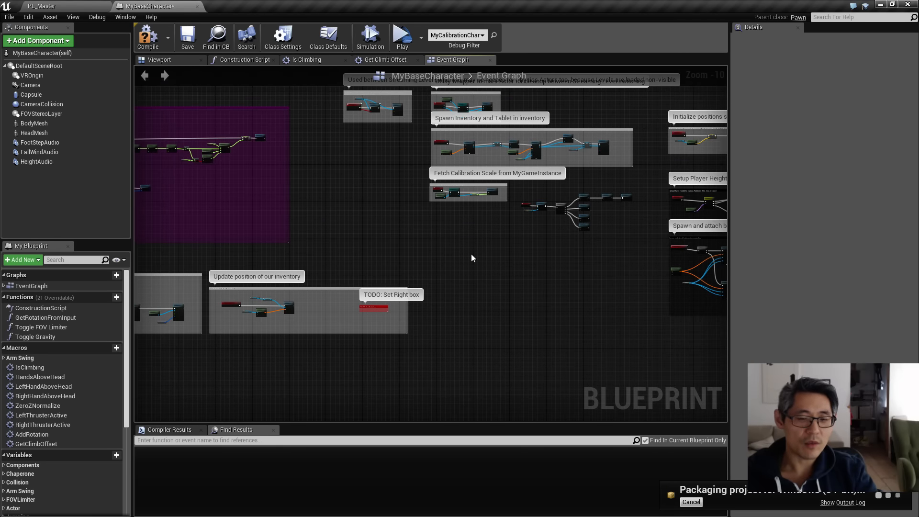
mouse_move(506, 259)
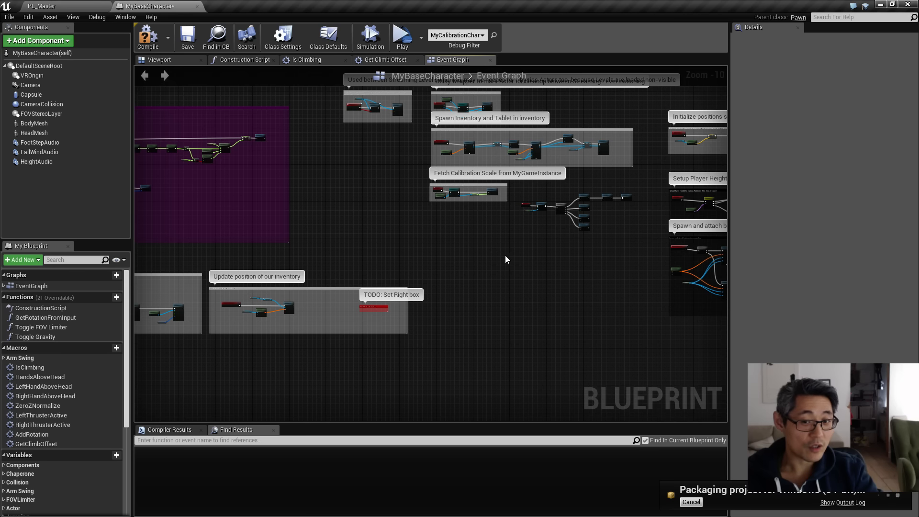
mouse_move(576, 302)
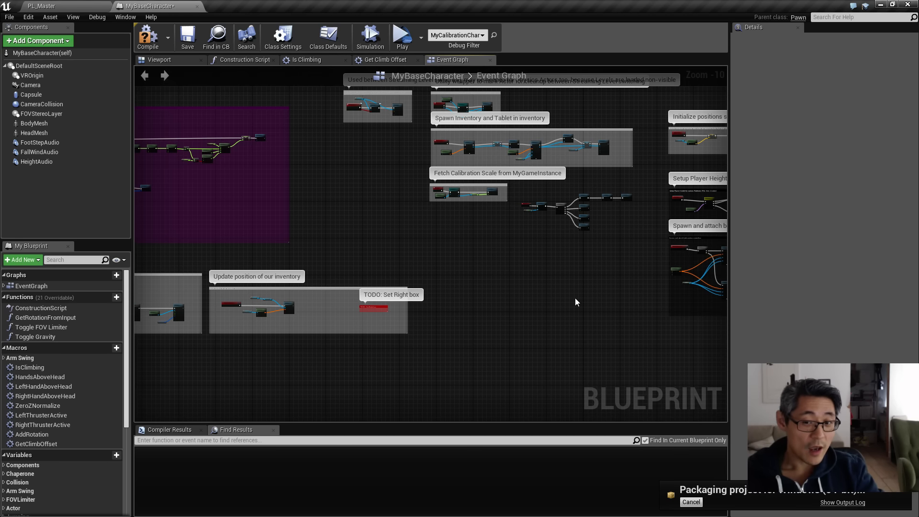
mouse_move(583, 319)
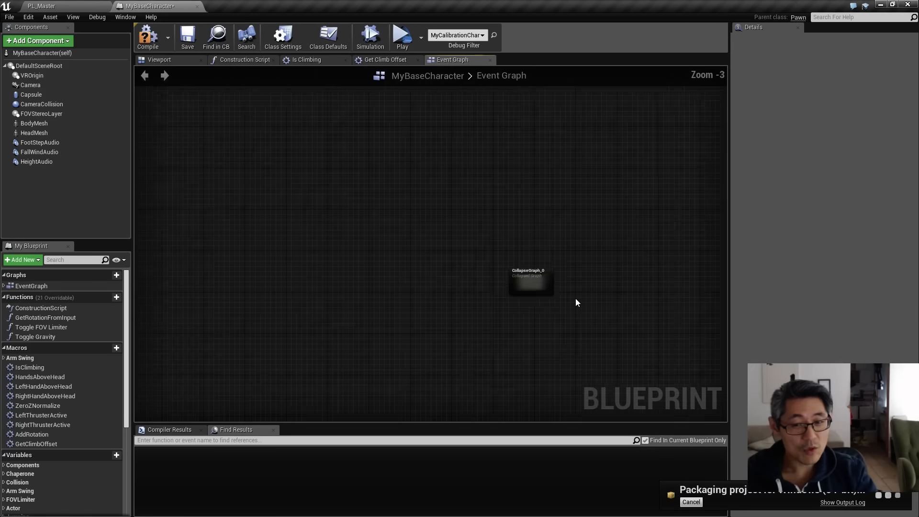
scroll(up, 3)
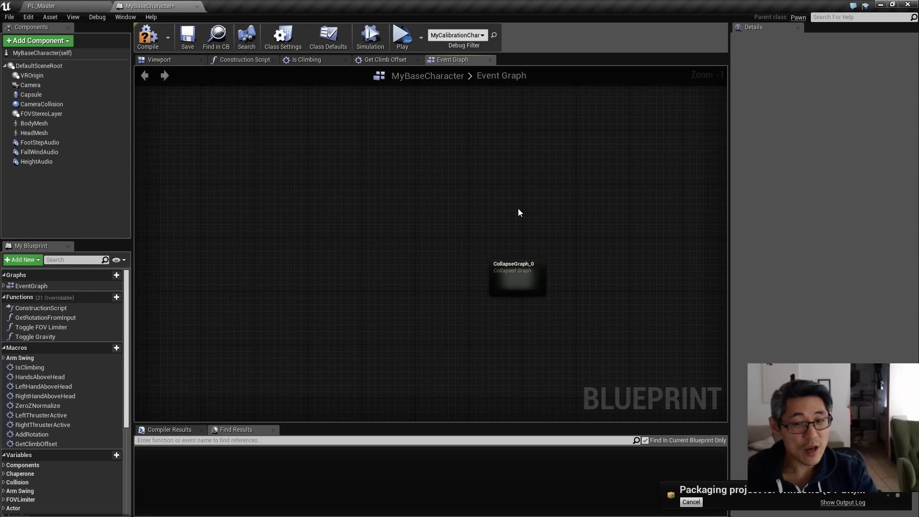
mouse_move(550, 263)
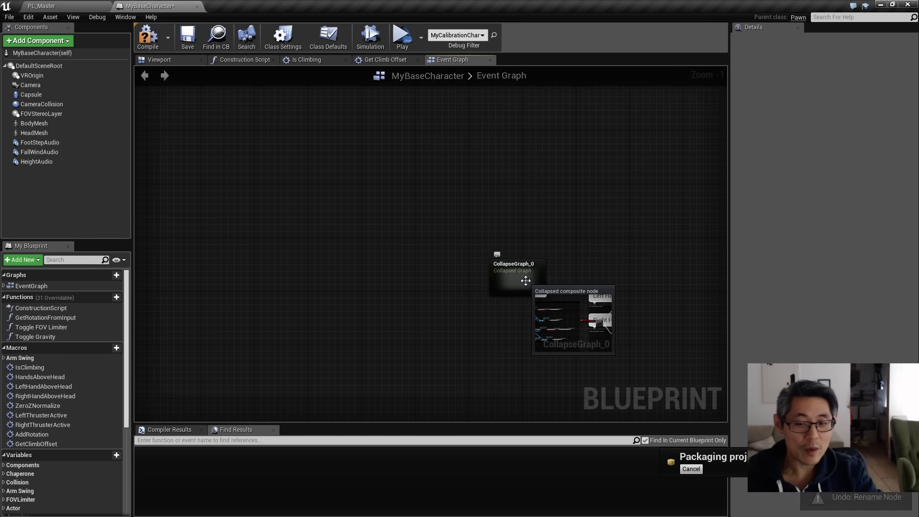
mouse_move(352, 267)
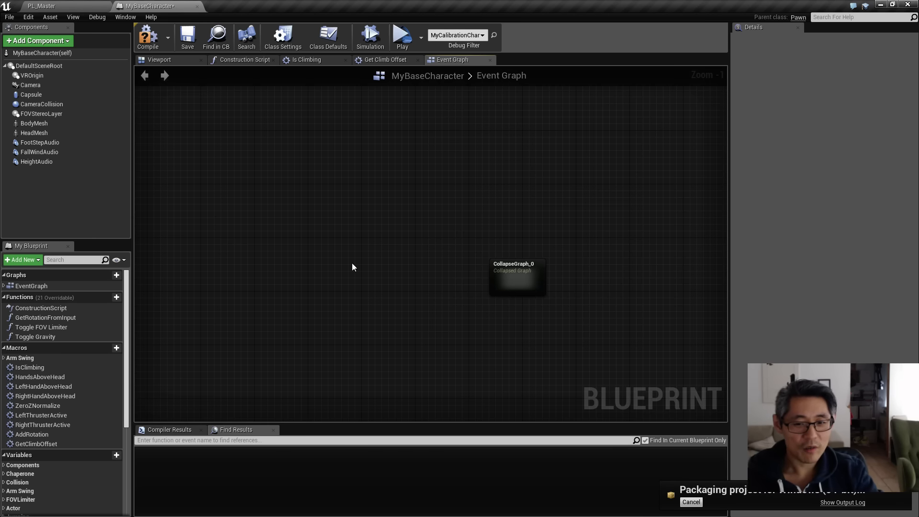
scroll(down, 3)
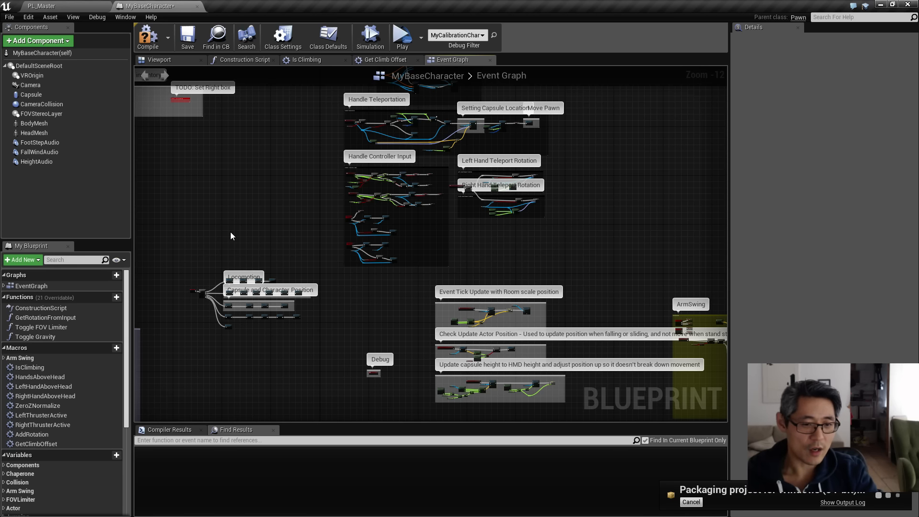
mouse_move(41, 6)
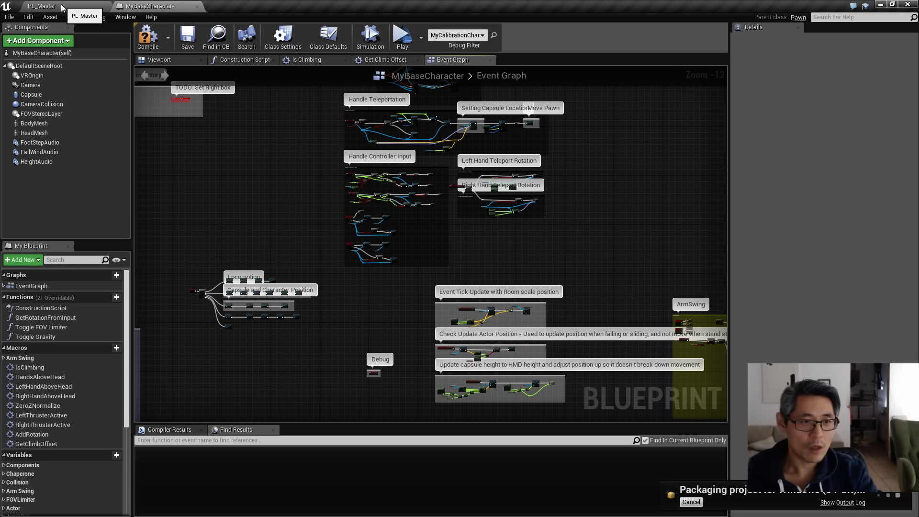
Switch back to the PL_Master level and Save All project assets.
click(41, 6)
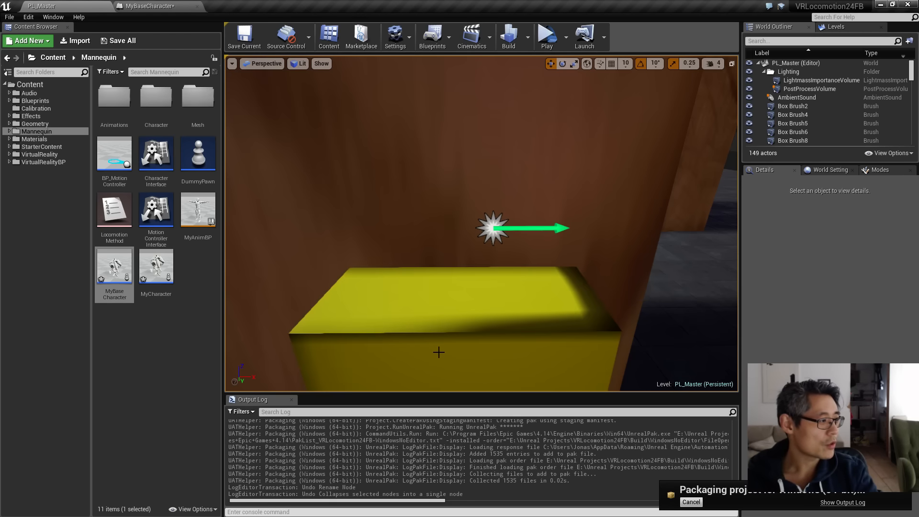
mouse_move(462, 332)
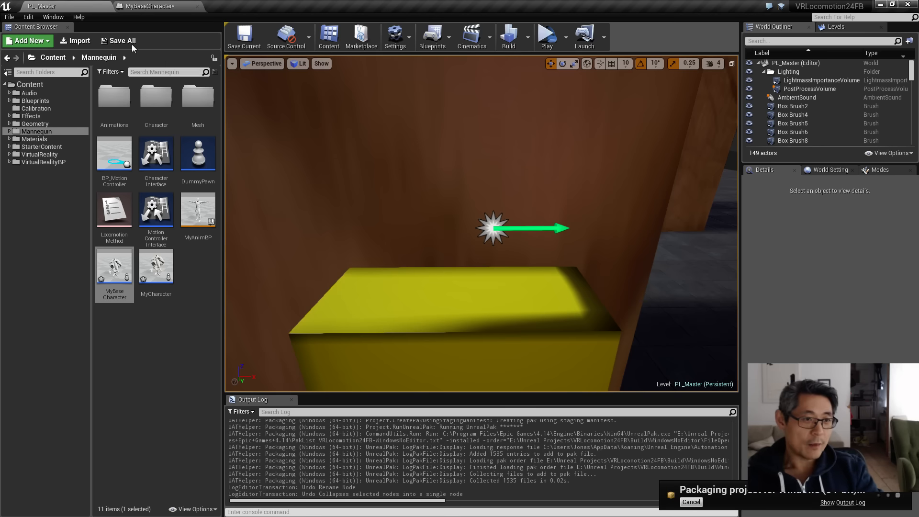
click(9, 16)
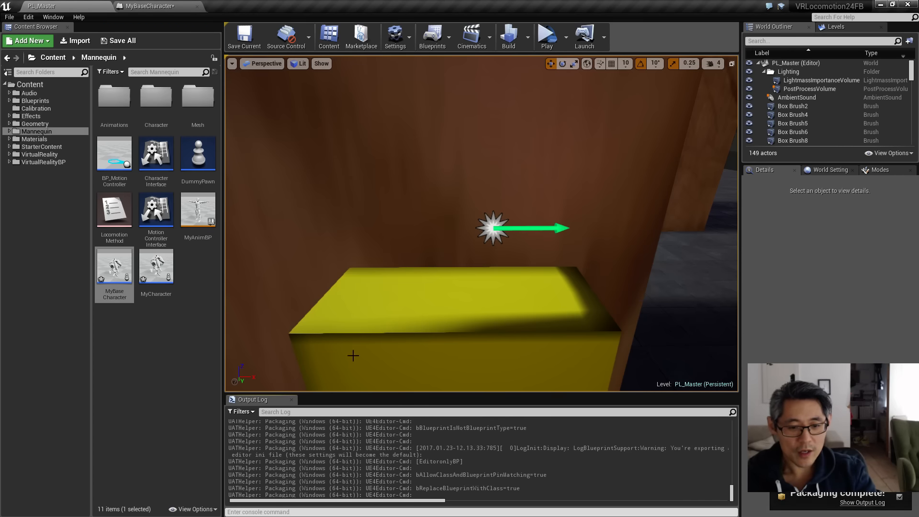
Show the Package Project menu's platforms and Development/Shipping build configurations.
click(9, 16)
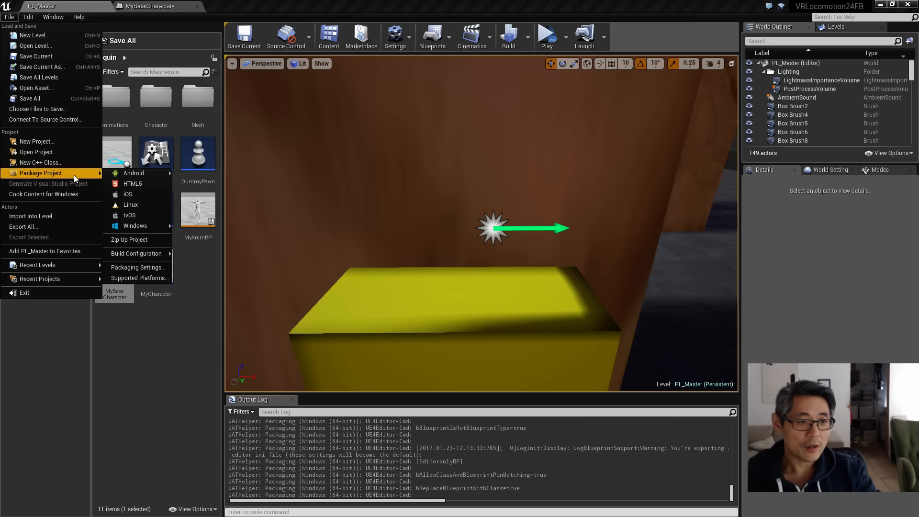
mouse_move(136, 253)
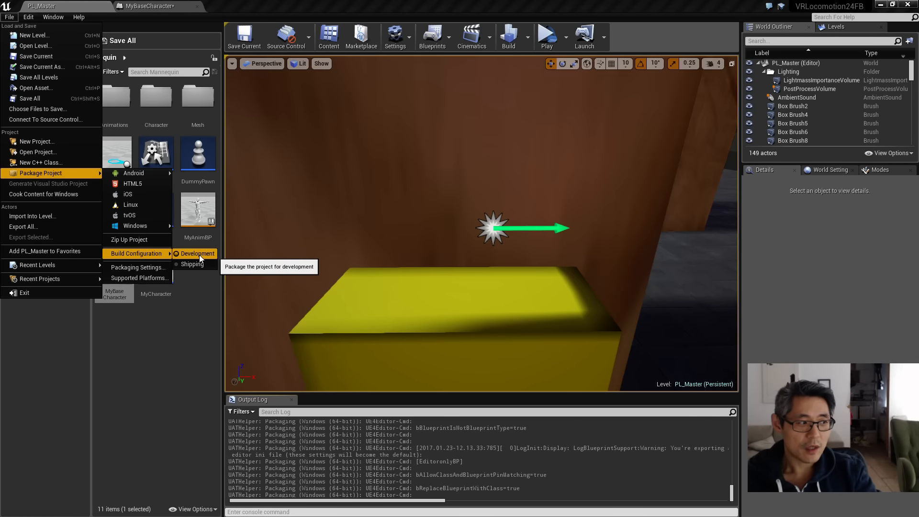
mouse_move(192, 264)
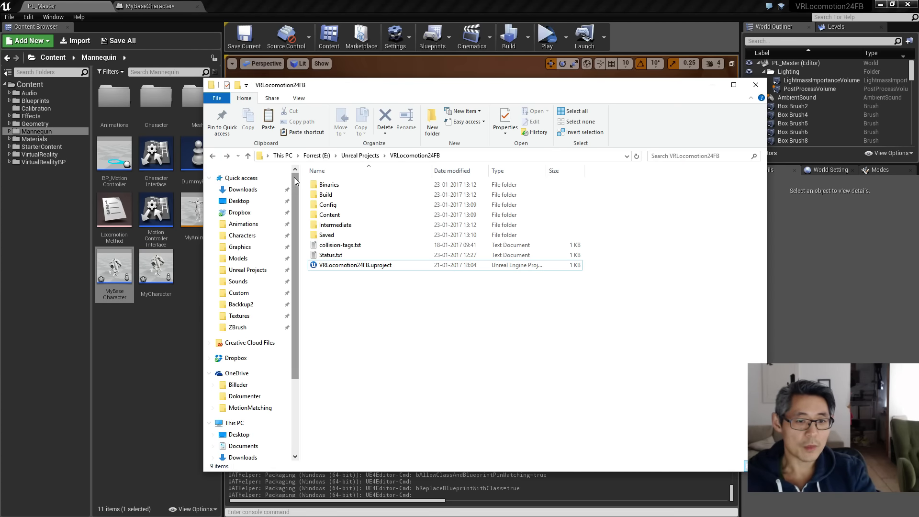
From the Desktop, browse into the packaged build folders to the VRLocomotion23 folder.
click(237, 200)
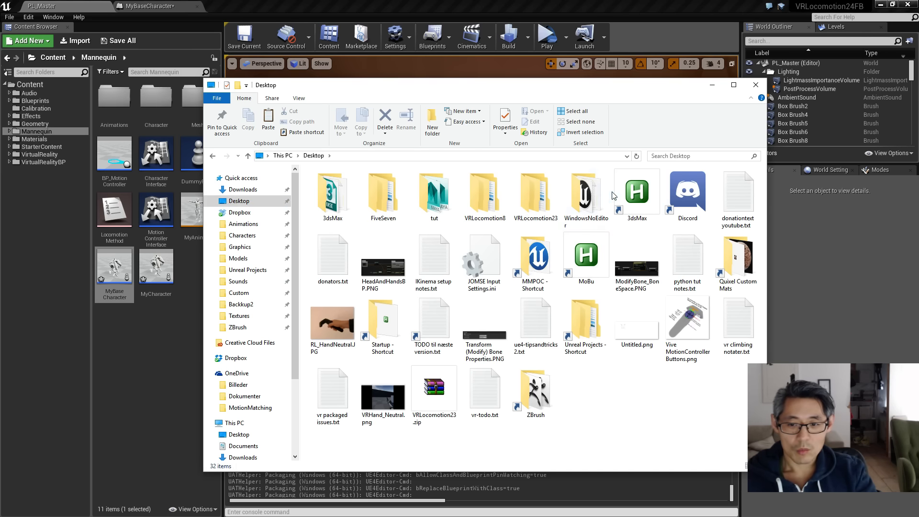
double_click(585, 190)
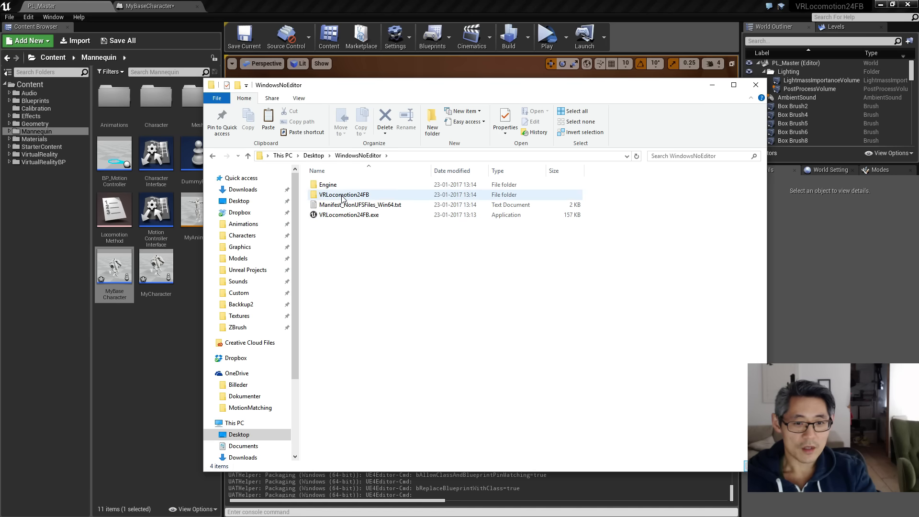
double_click(342, 195)
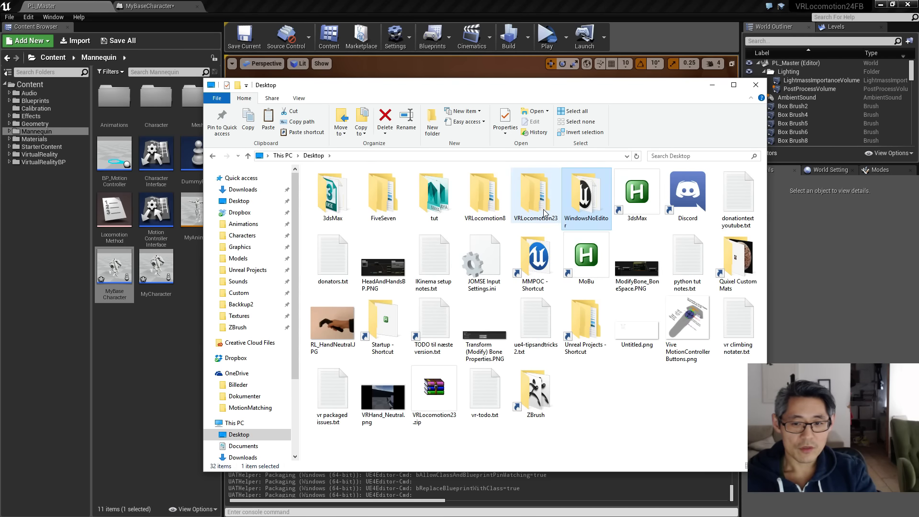
click(534, 195)
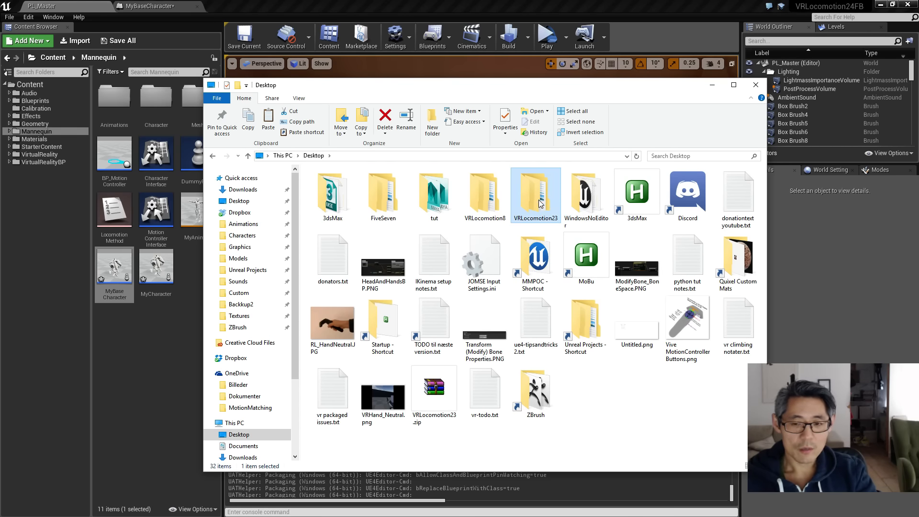
Open VRLocomotion23FB > Saved > Logs and launch VRLocomotion23FB.log in Notepad.
double_click(535, 194)
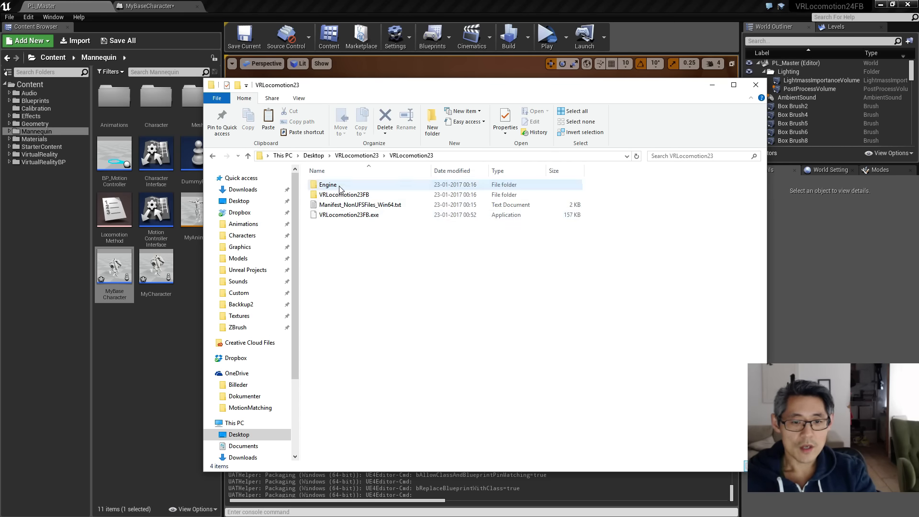
click(344, 195)
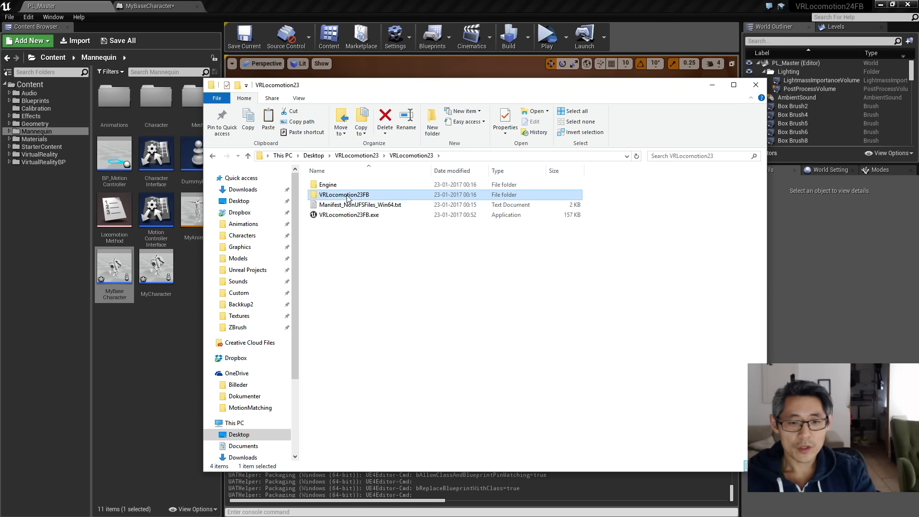
double_click(343, 195)
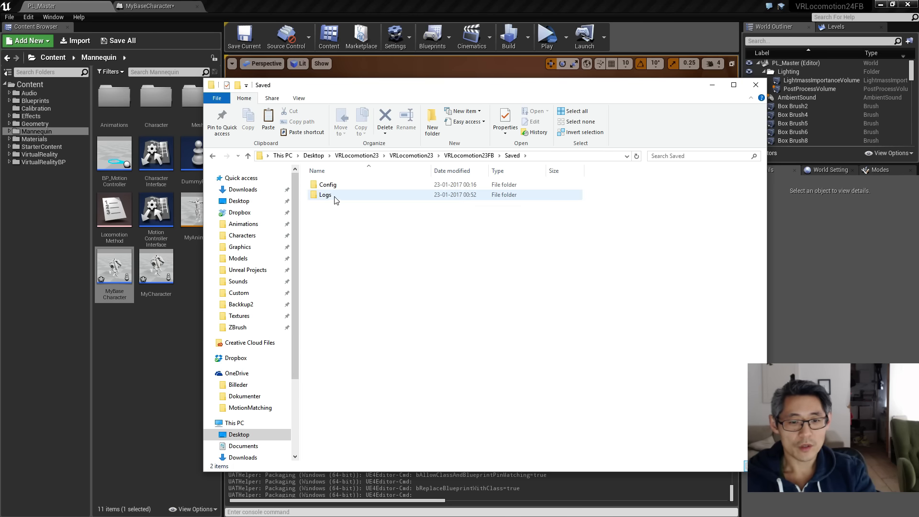
double_click(326, 194)
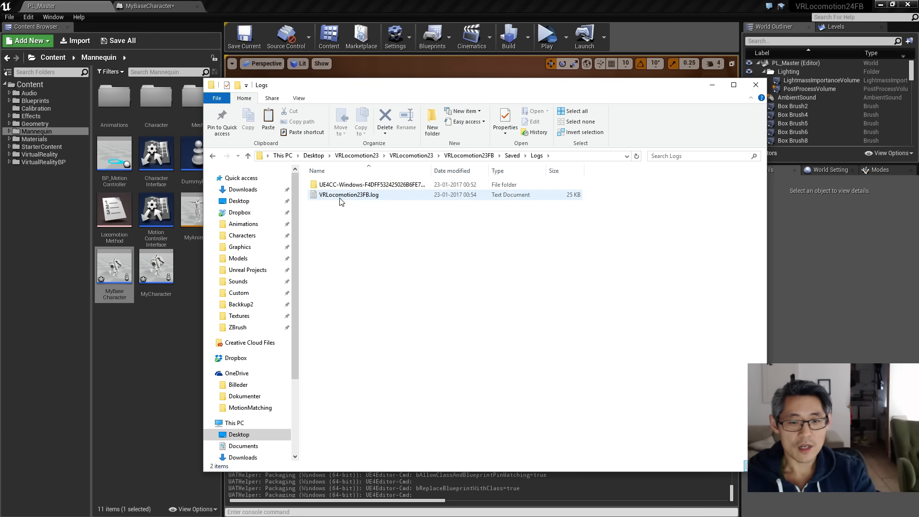
double_click(349, 194)
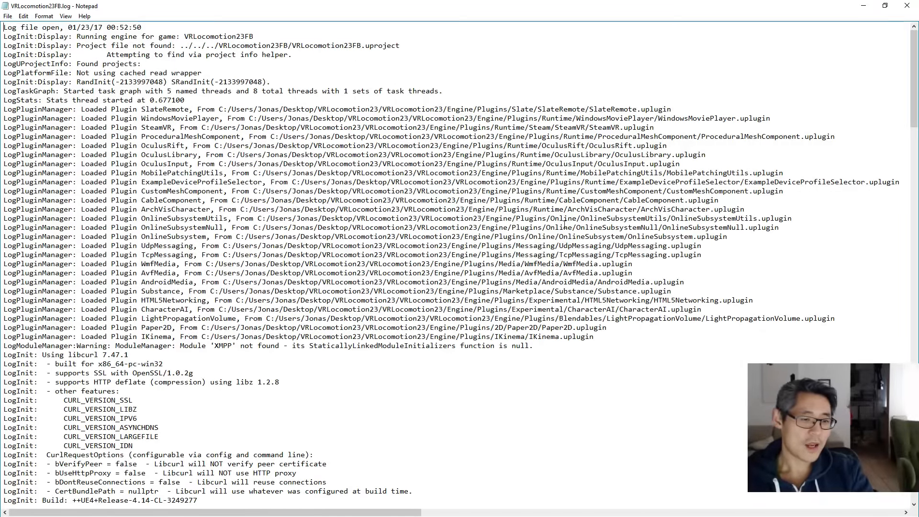
Scroll through VRLocomotion23FB.log from engine startup to module shutdown.
scroll(down, 3)
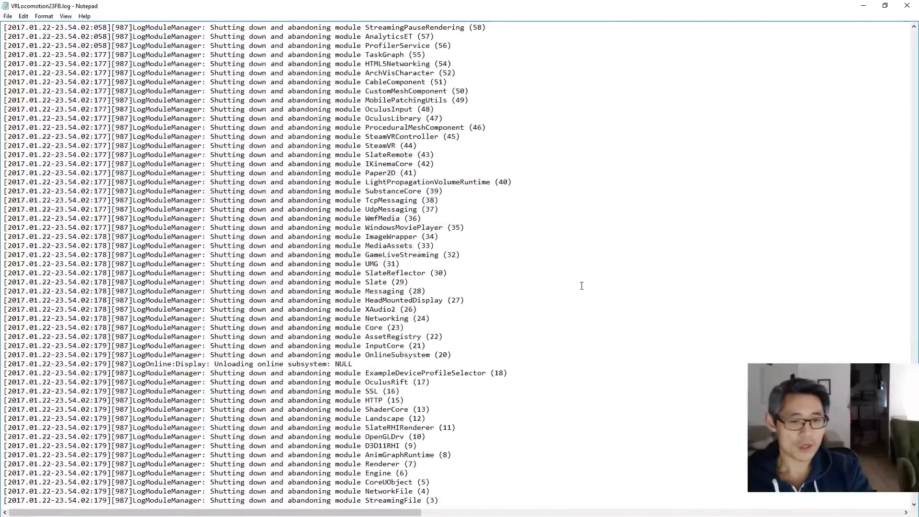
scroll(up, 3)
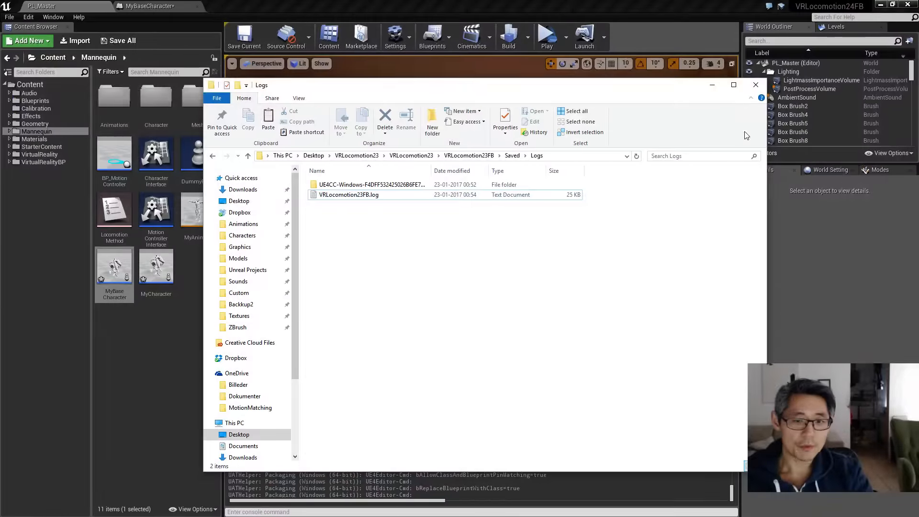
Close the Logs File Explorer window to return to the PL_Master level editor.
click(755, 84)
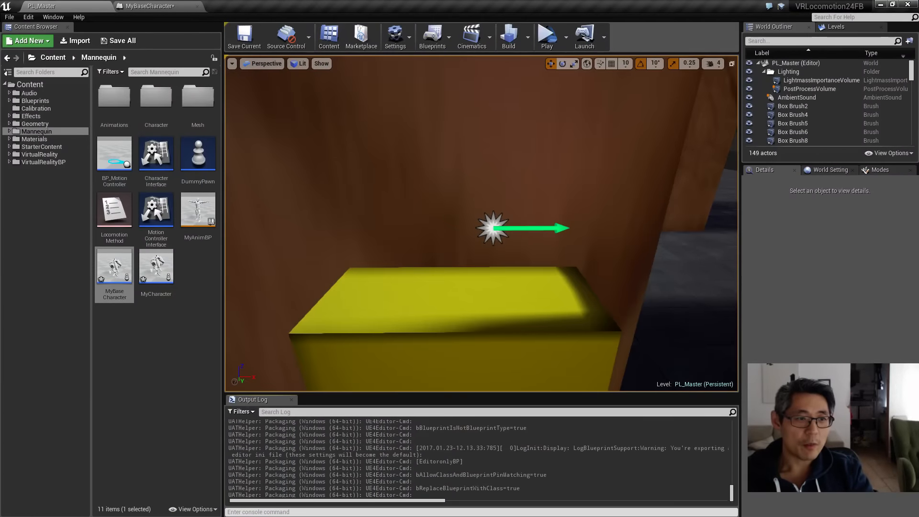
click(9, 16)
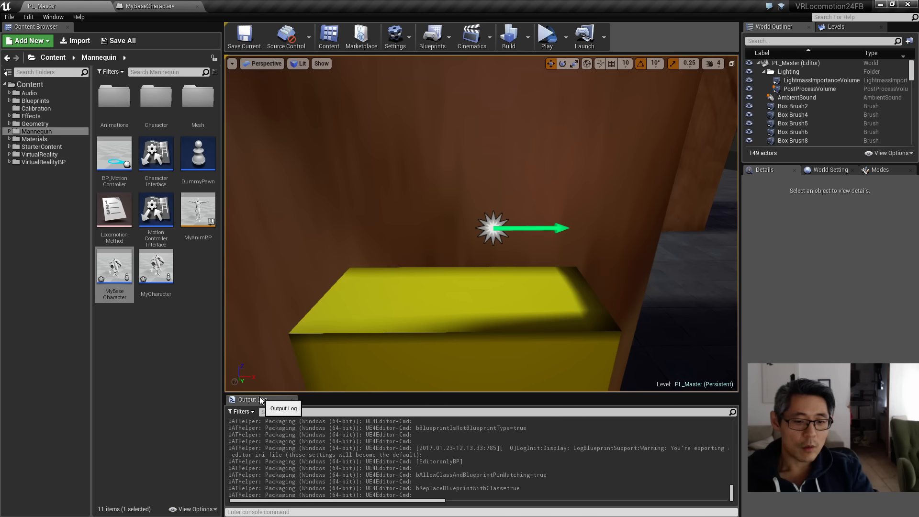
Float the Output Log and find the deprecated editor-only Blueprint warning with its [EditoronlyBP] ini lines.
drag(249, 399, 379, 199)
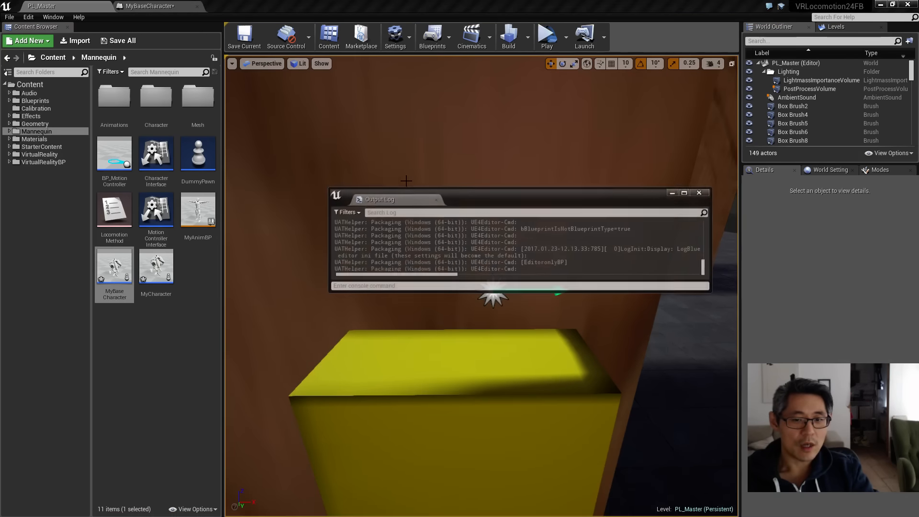
click(683, 192)
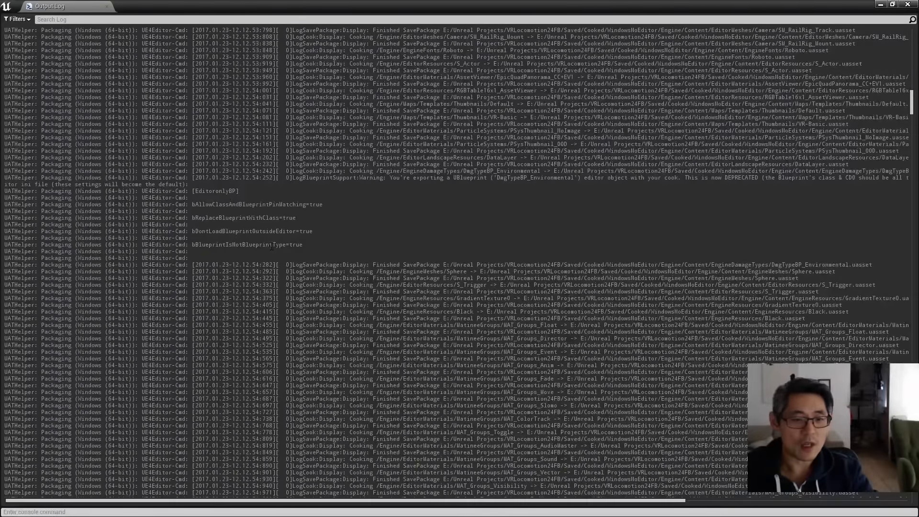
drag(193, 191, 302, 245)
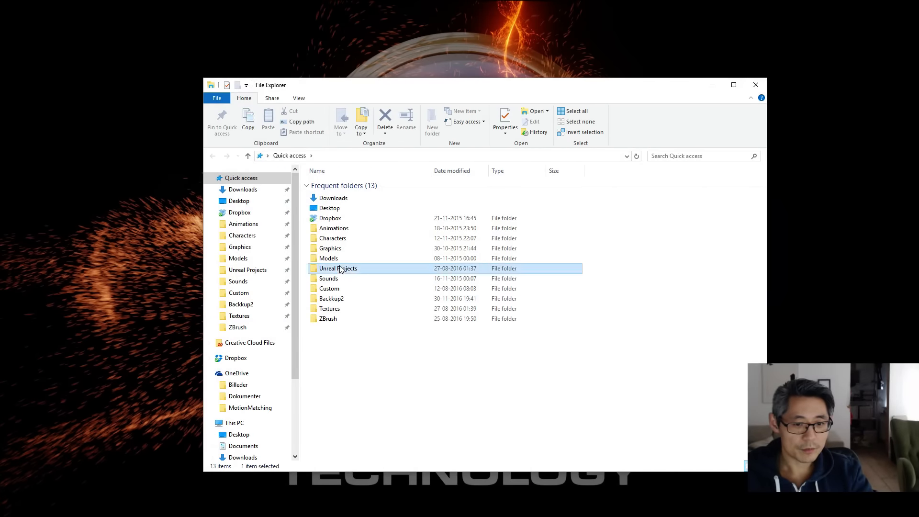
Open Editor.ini from VRLocomotion24FB's Saved/Config/Windows folder and enter '[EditoronlyBP]'.
double_click(338, 268)
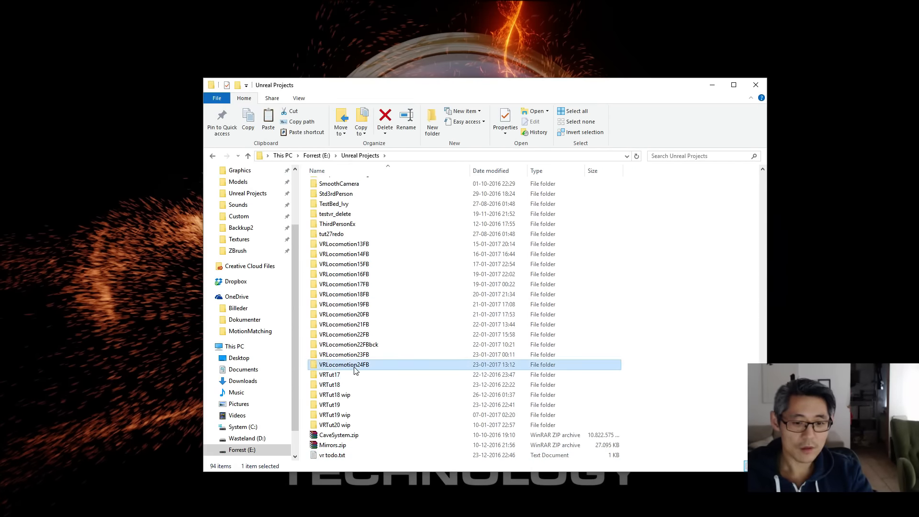
double_click(345, 363)
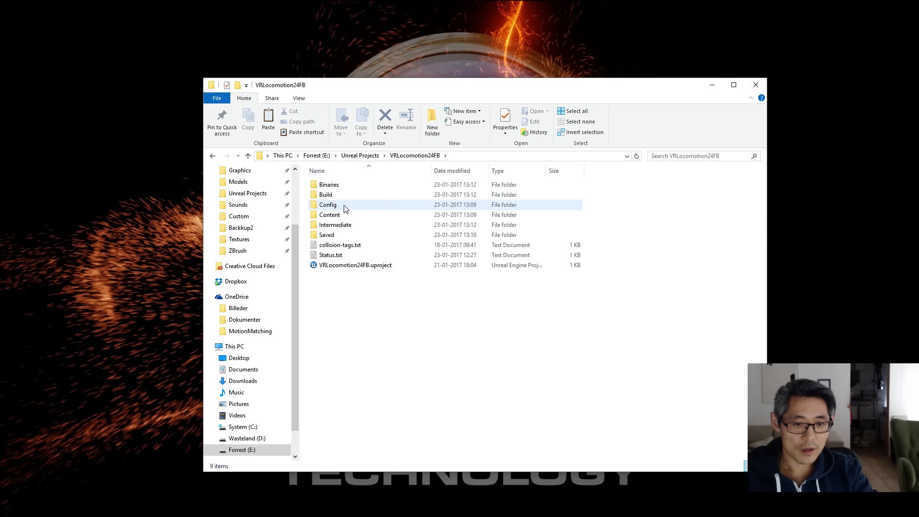
double_click(326, 235)
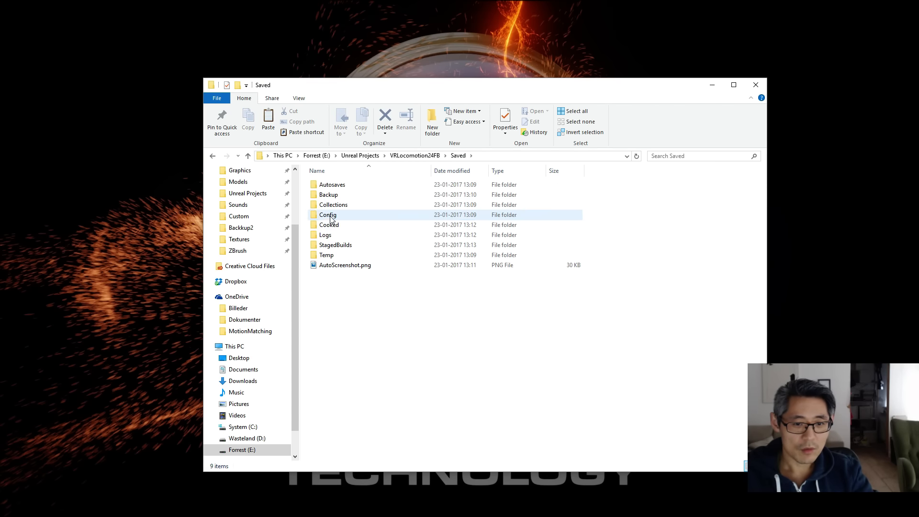
double_click(328, 215)
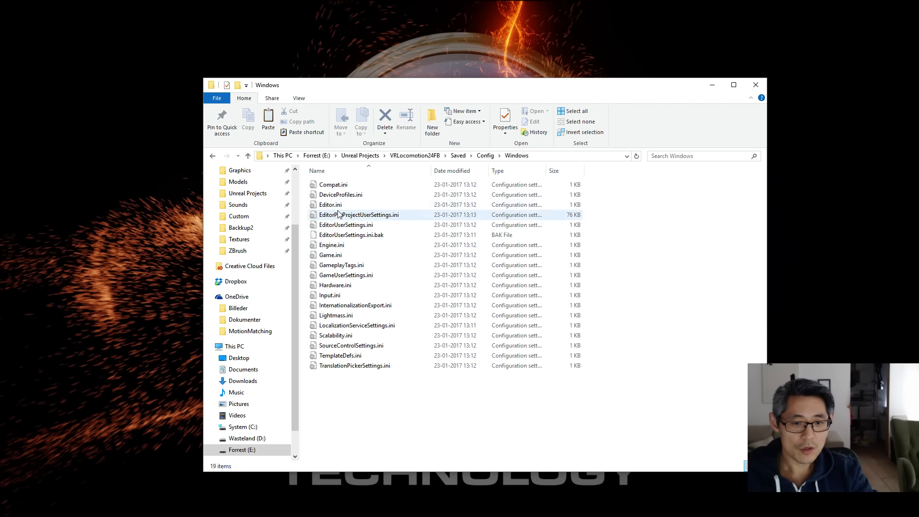
double_click(330, 204)
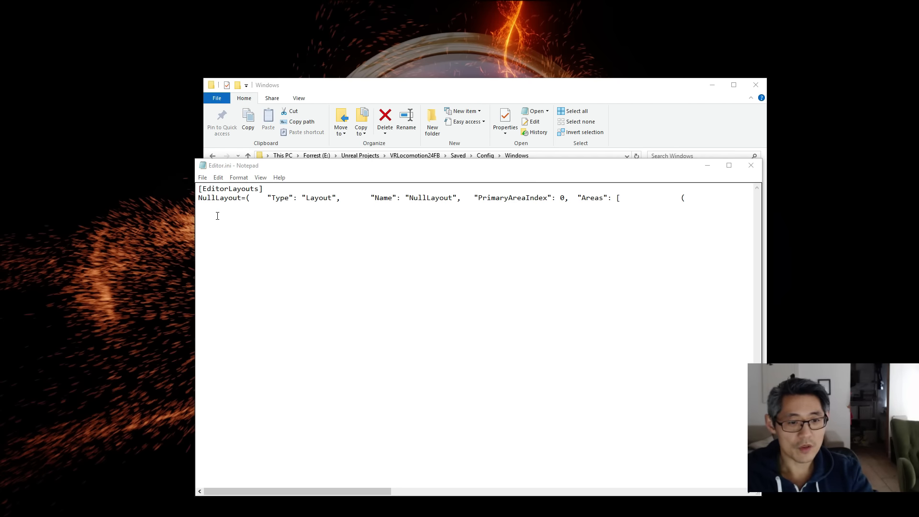
text([EditoronlyBP])
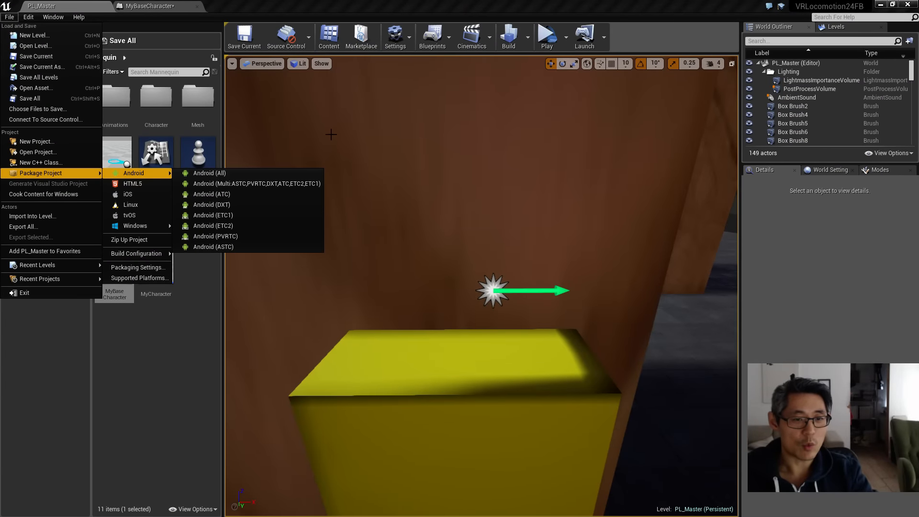
mouse_move(38, 422)
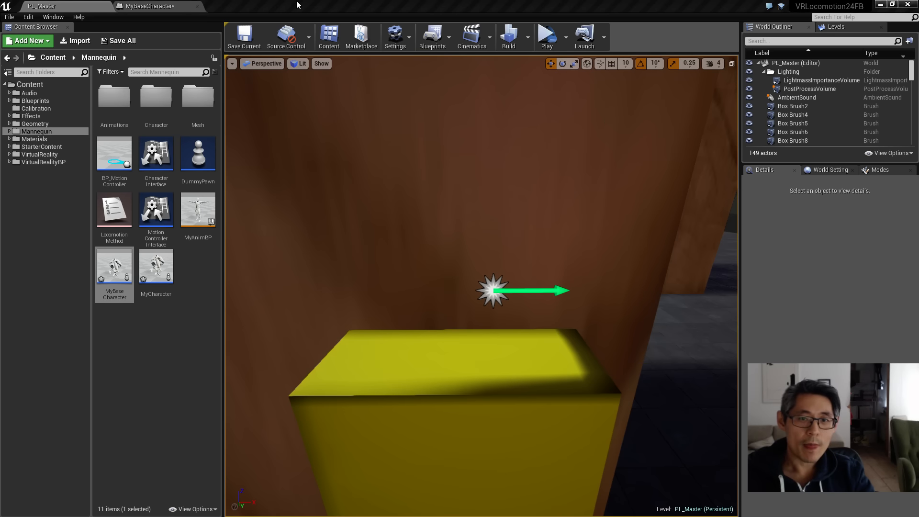
click(150, 6)
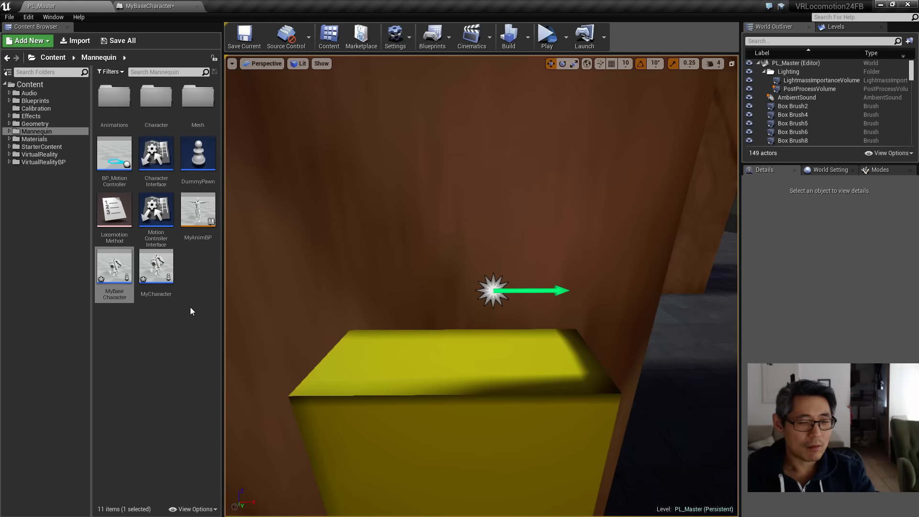
mouse_move(35, 131)
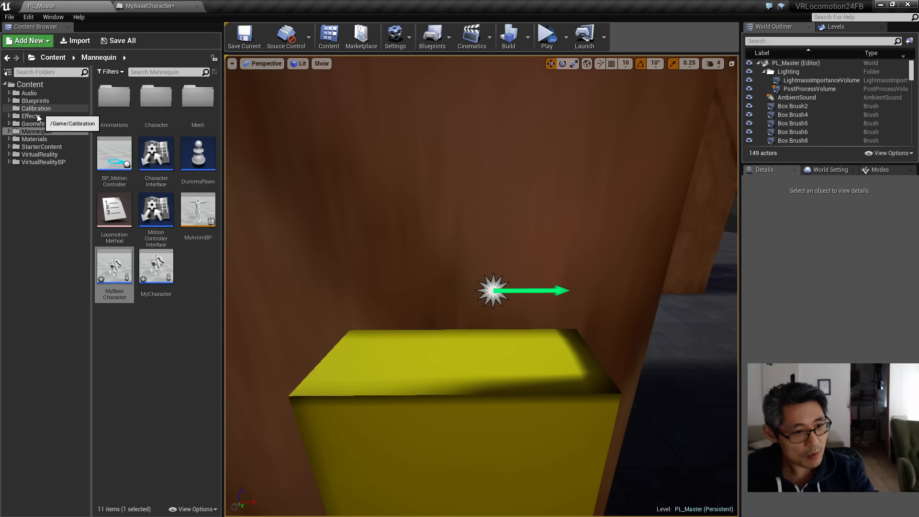
mouse_move(33, 100)
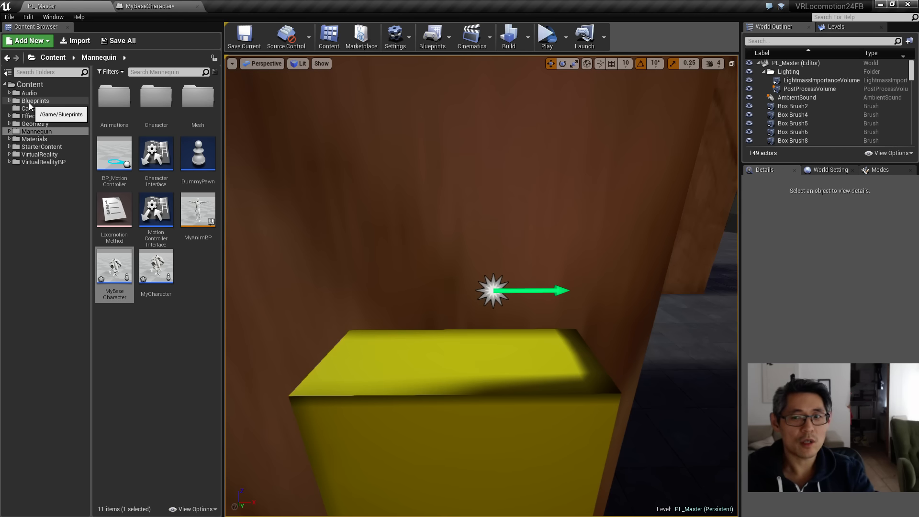
mouse_move(168, 46)
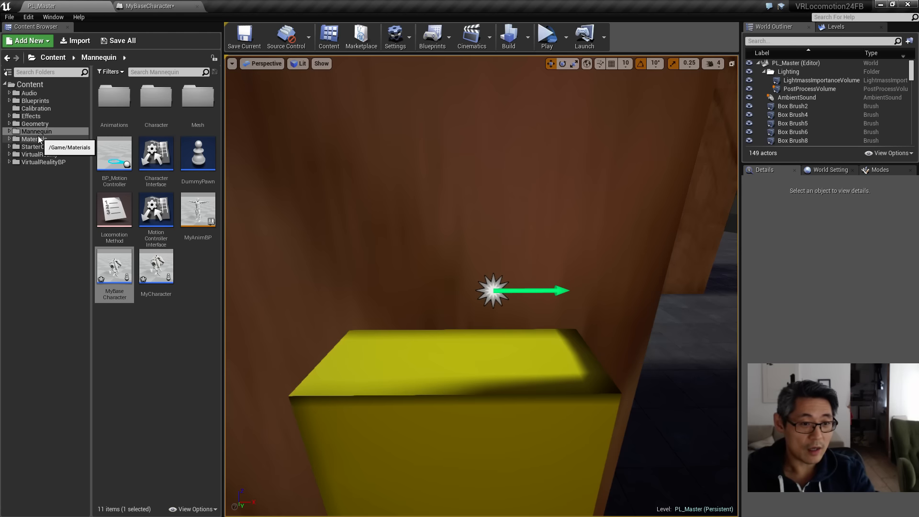
mouse_move(39, 154)
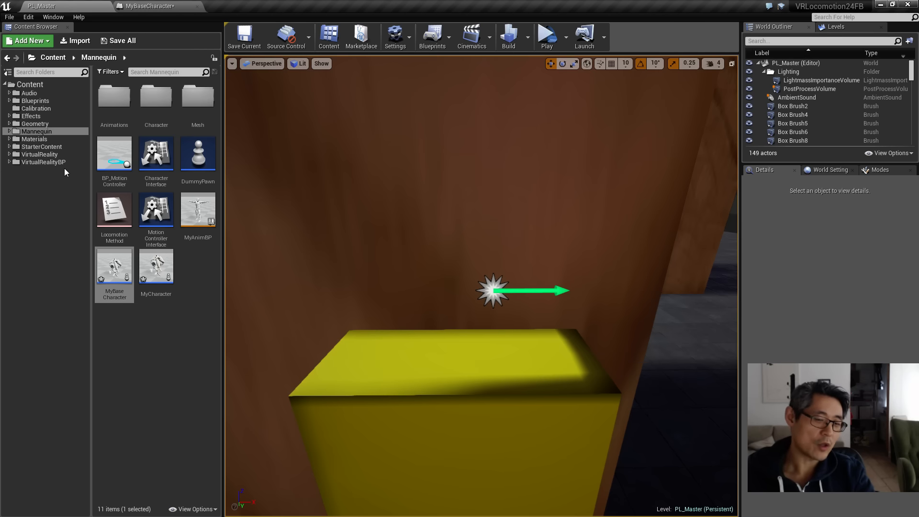
mouse_move(73, 175)
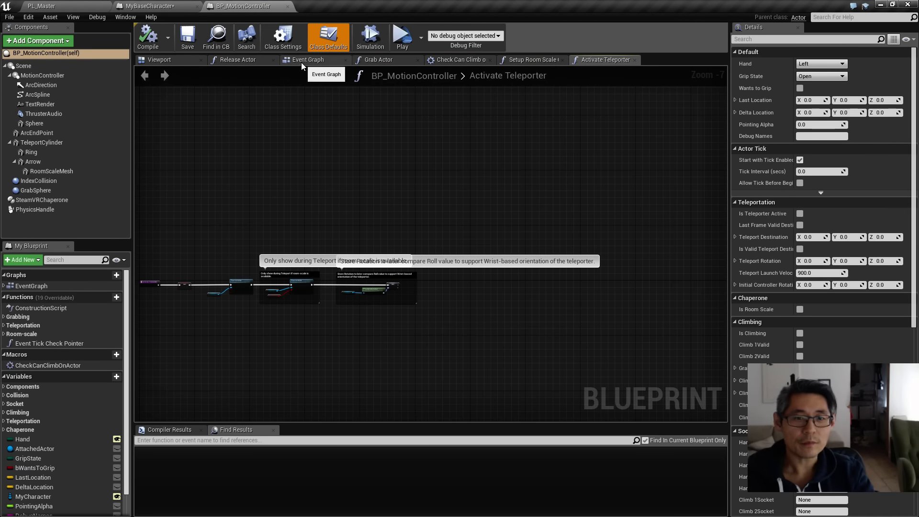
View BP_MotionController's Event Graph, then return to the PL_Master level tab.
click(307, 59)
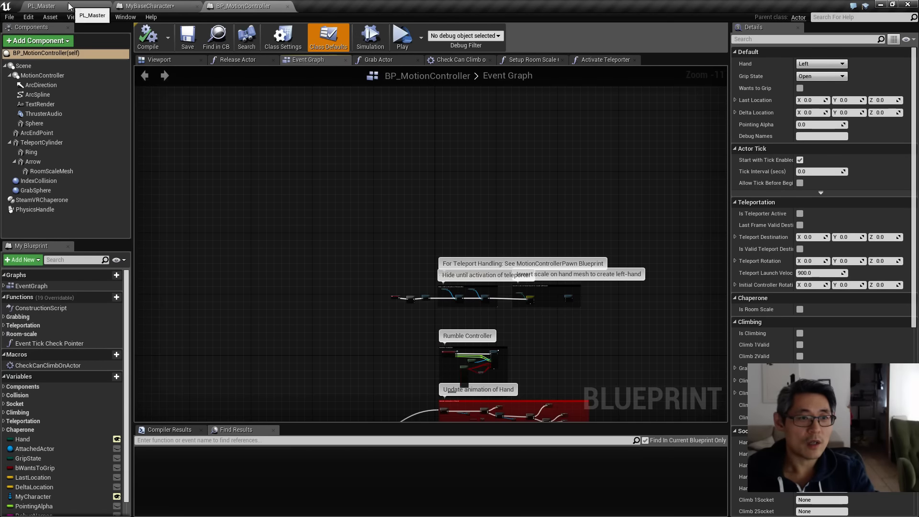
click(39, 5)
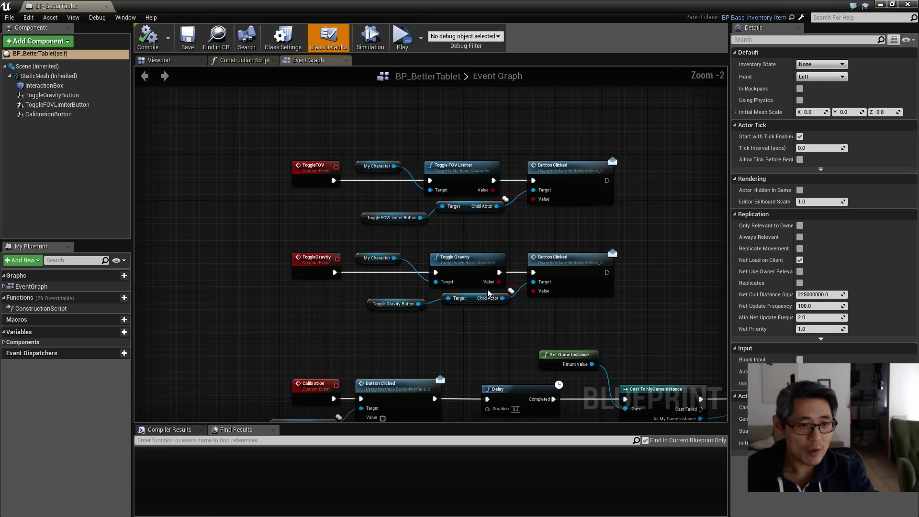
Select BP_BetterTablet's StaticMesh component, view the tablet in the Viewport, and return to the Event Graph.
scroll(down, 3)
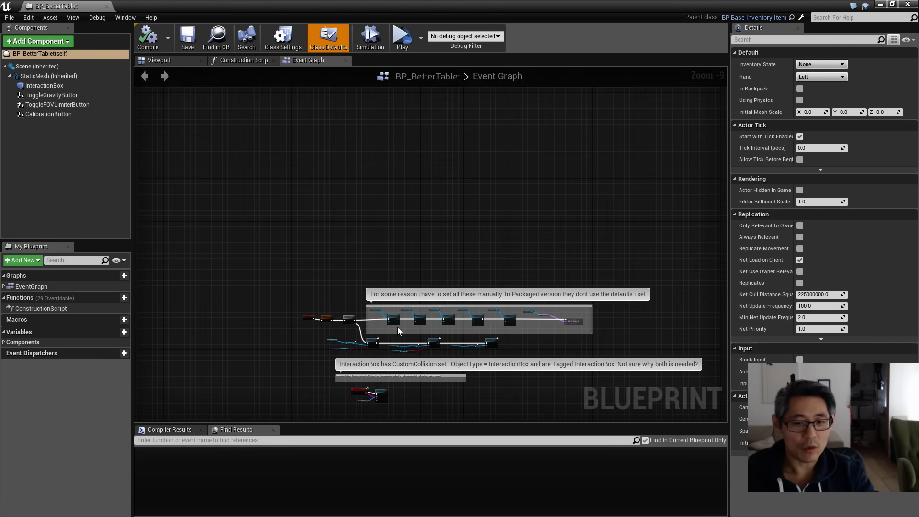
click(48, 75)
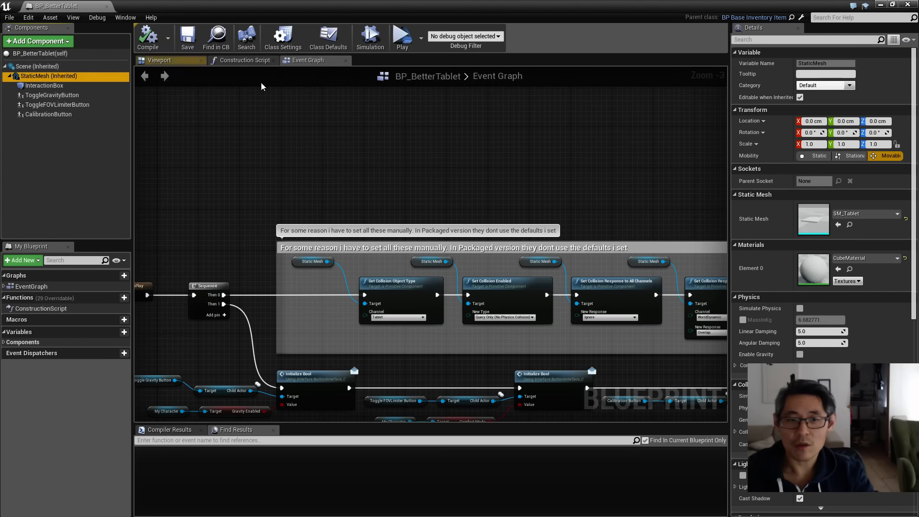
click(158, 59)
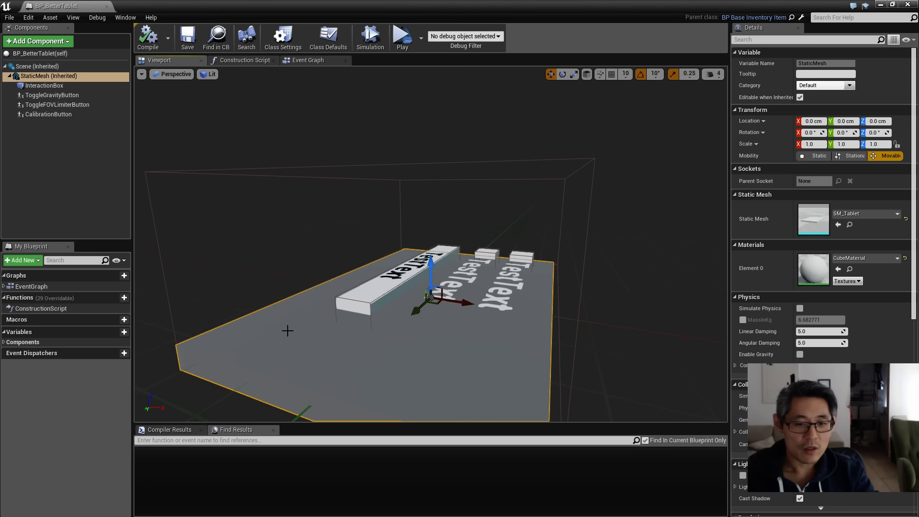
mouse_move(355, 179)
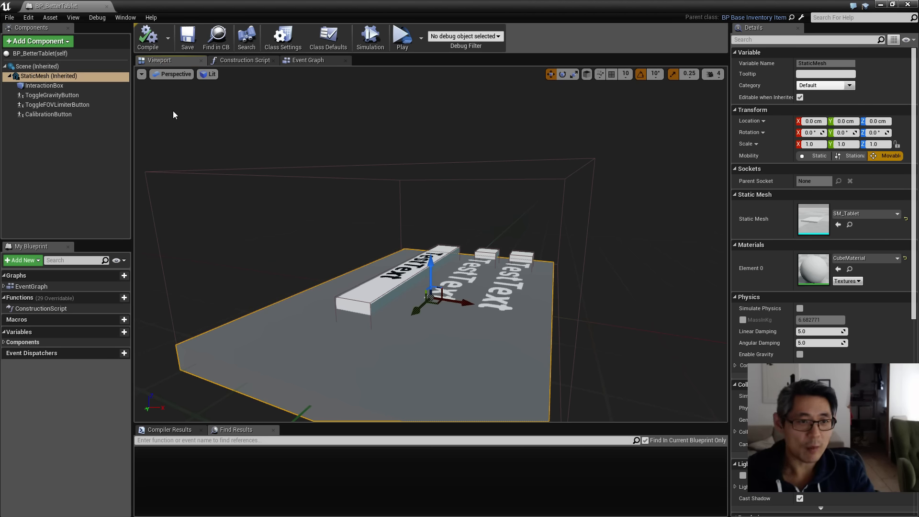
click(307, 60)
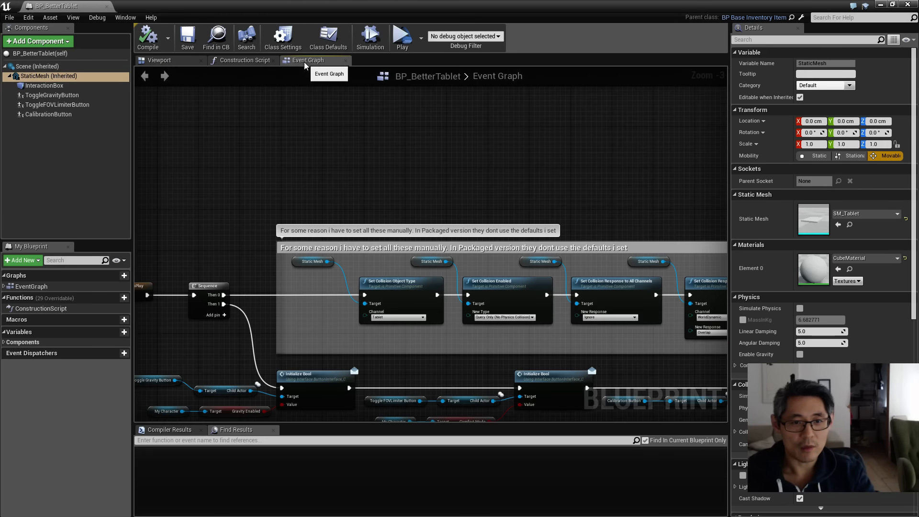
mouse_move(436, 201)
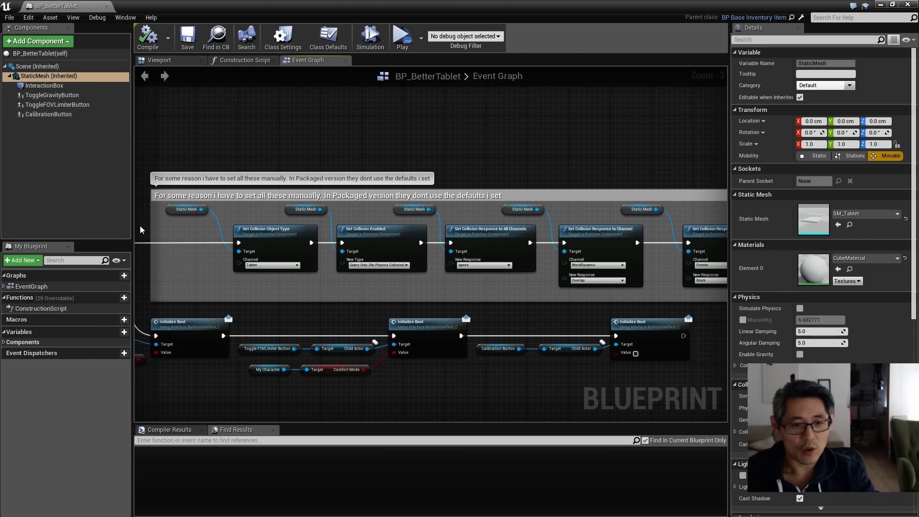
mouse_move(156, 211)
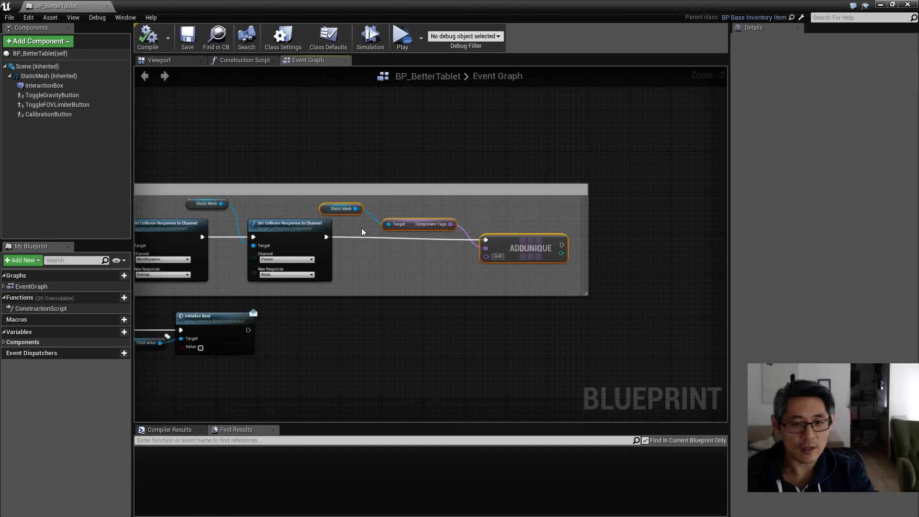
mouse_move(423, 278)
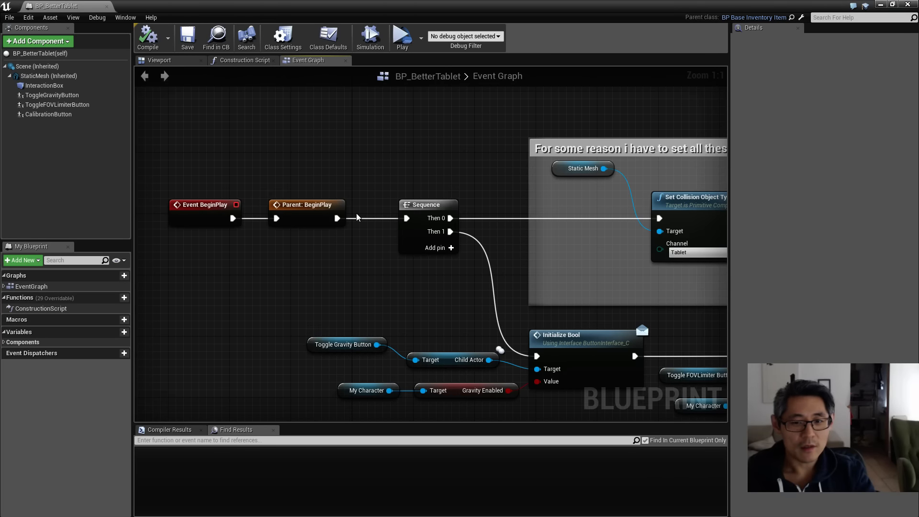
mouse_move(493, 232)
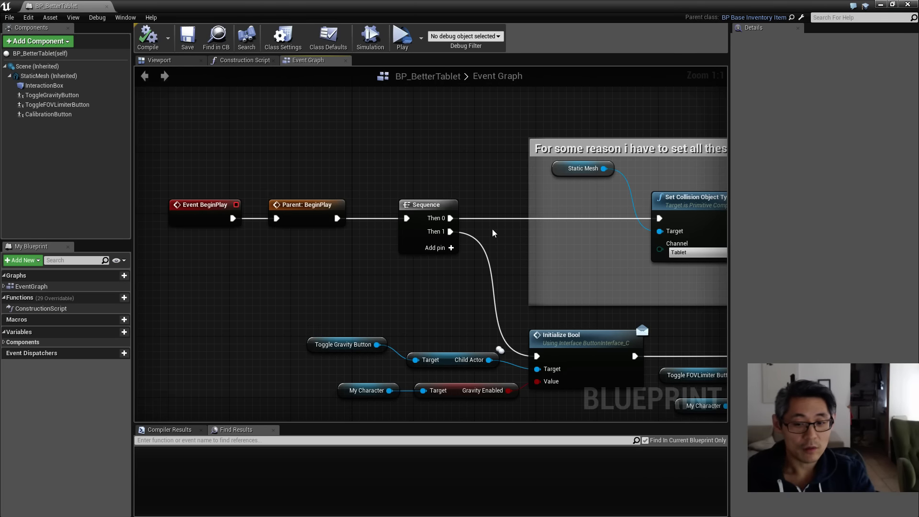
Inspect the StaticMesh collision defaults (Query Only, Tablet) beside the BeginPlay collision nodes.
scroll(down, 3)
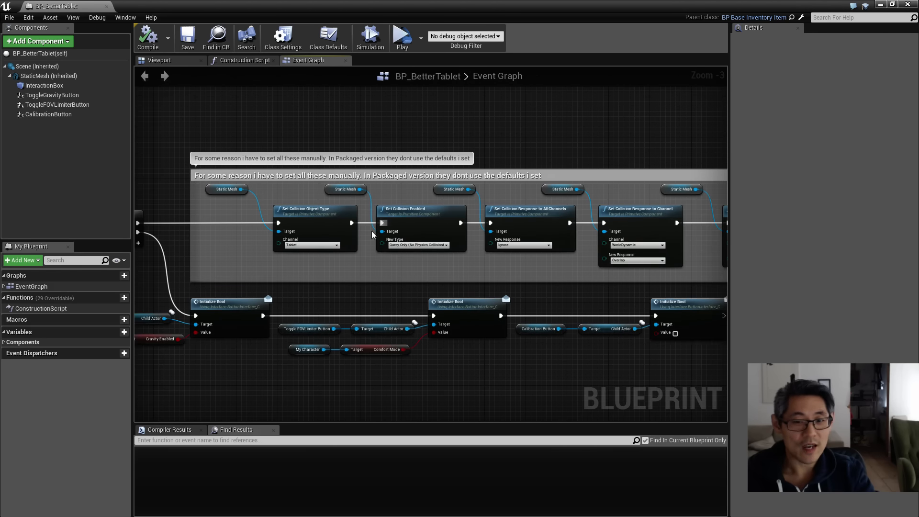
click(48, 75)
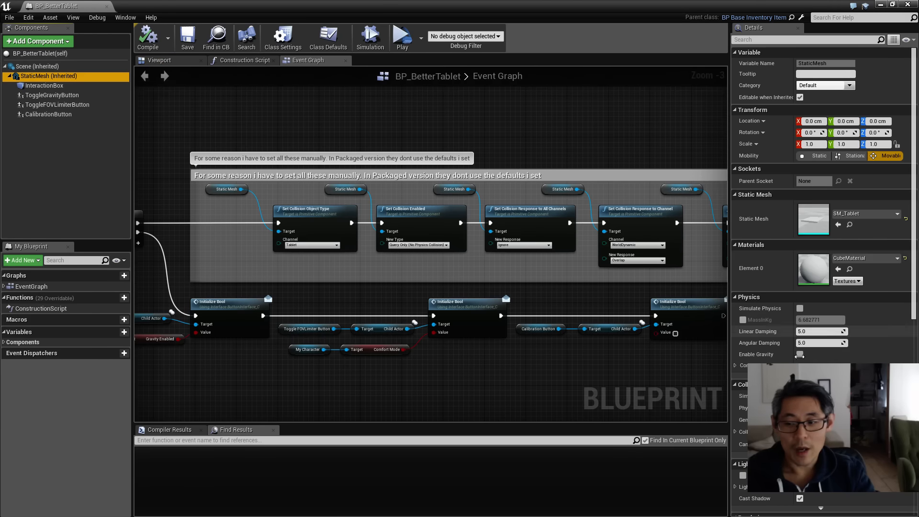
scroll(down, 3)
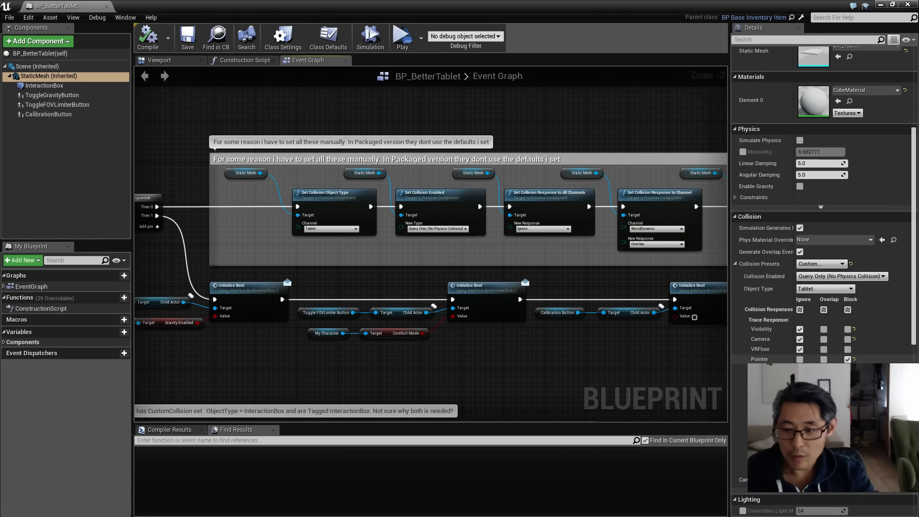
click(848, 359)
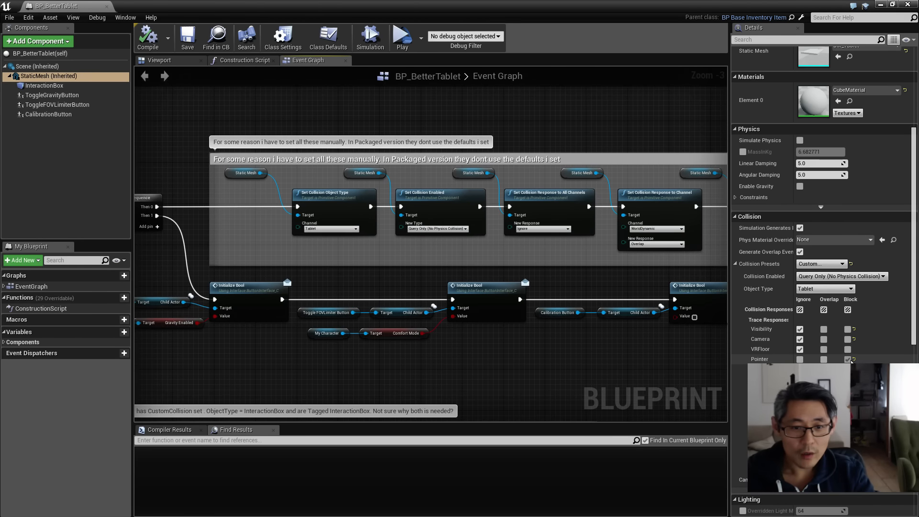